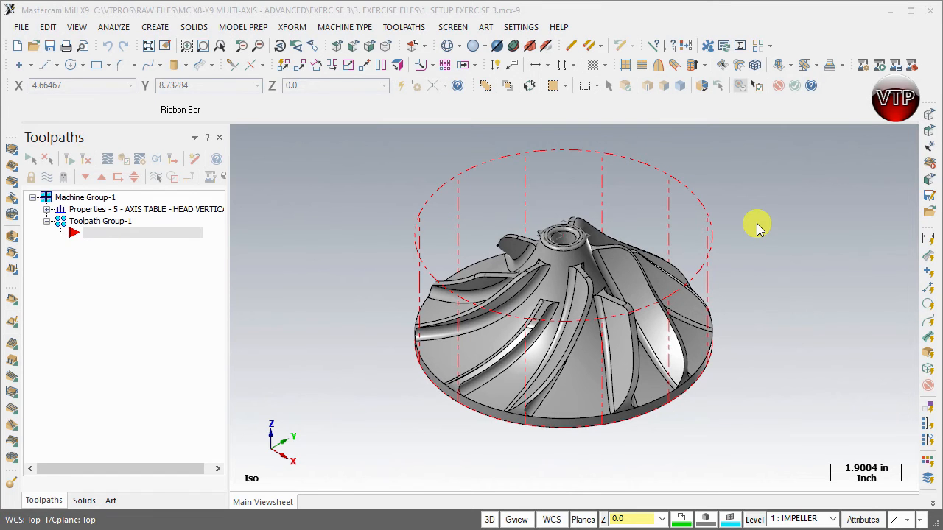
mouse_move(716, 241)
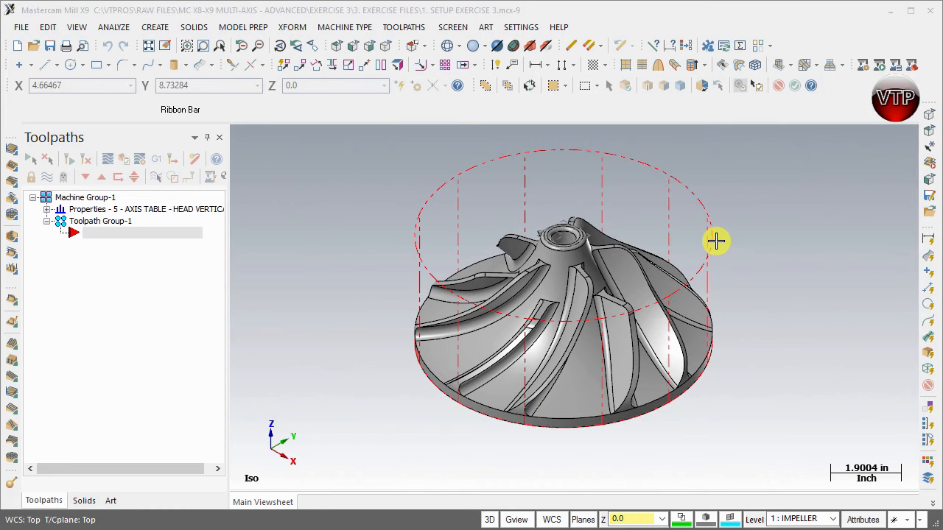
mouse_move(234, 300)
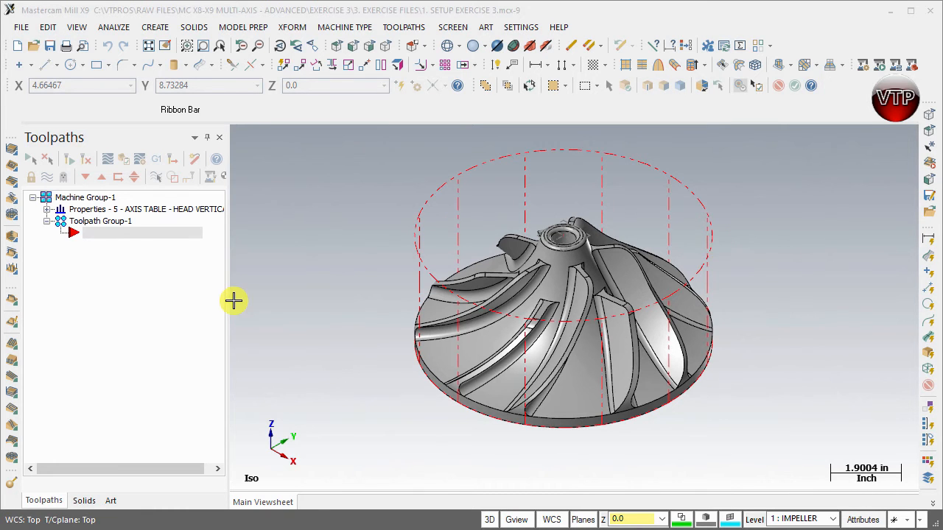
mouse_move(523, 210)
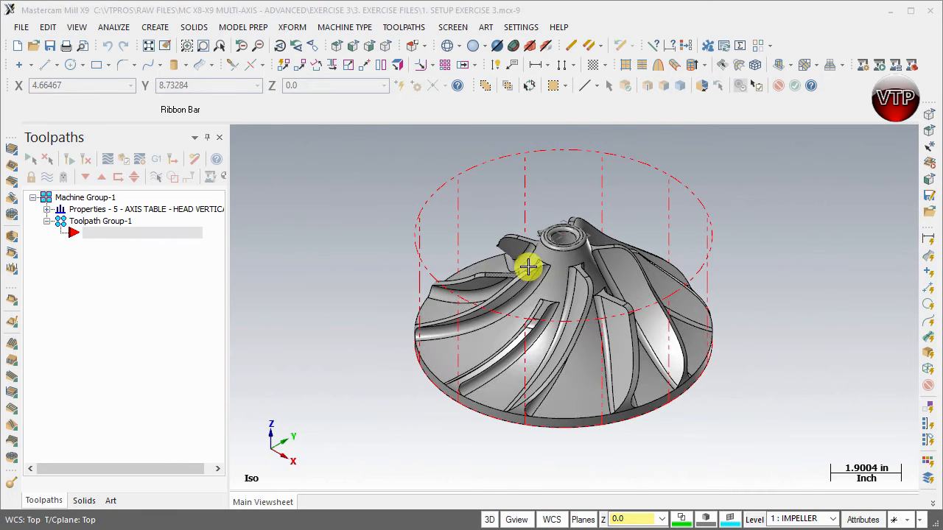
mouse_move(414, 255)
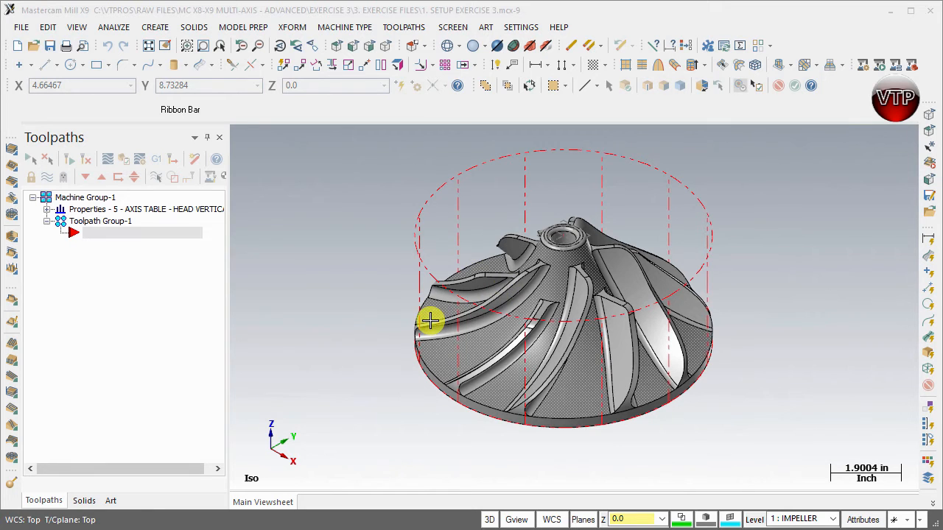
mouse_move(476, 346)
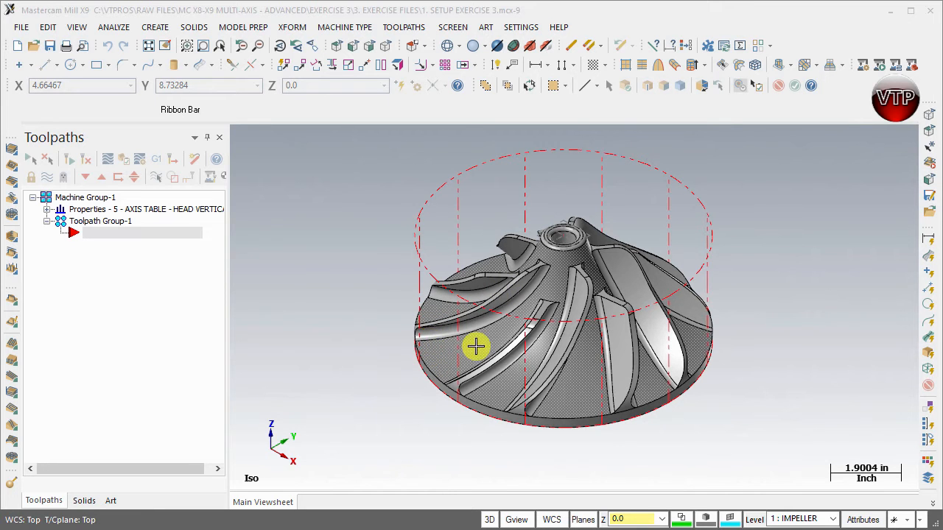
mouse_move(564, 263)
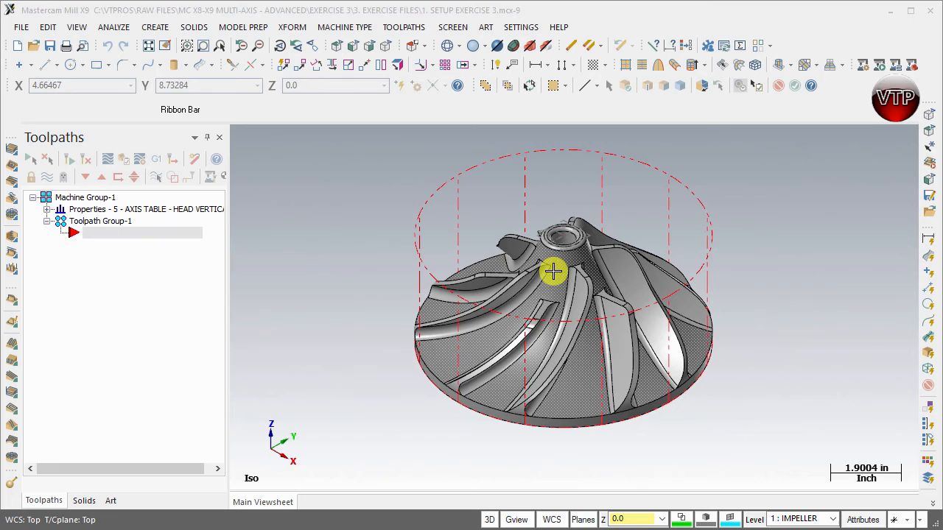
mouse_move(453, 377)
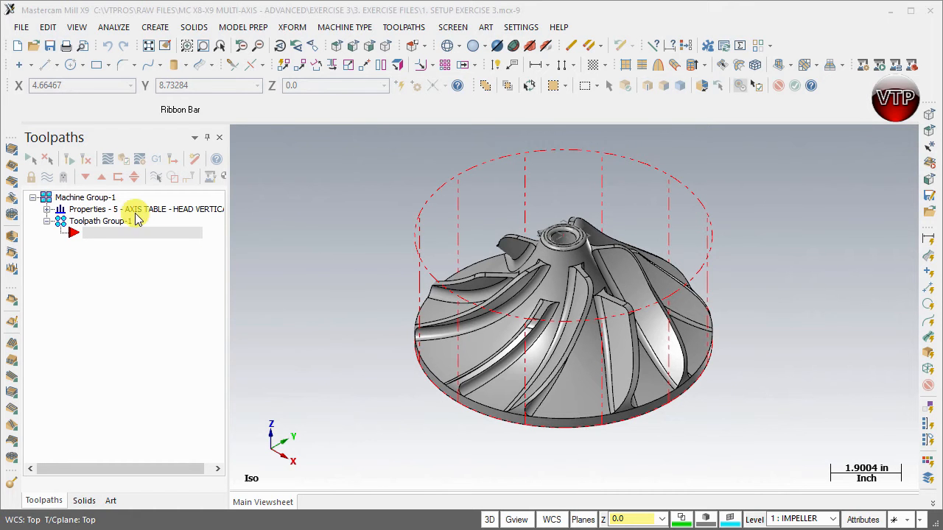
mouse_move(226, 214)
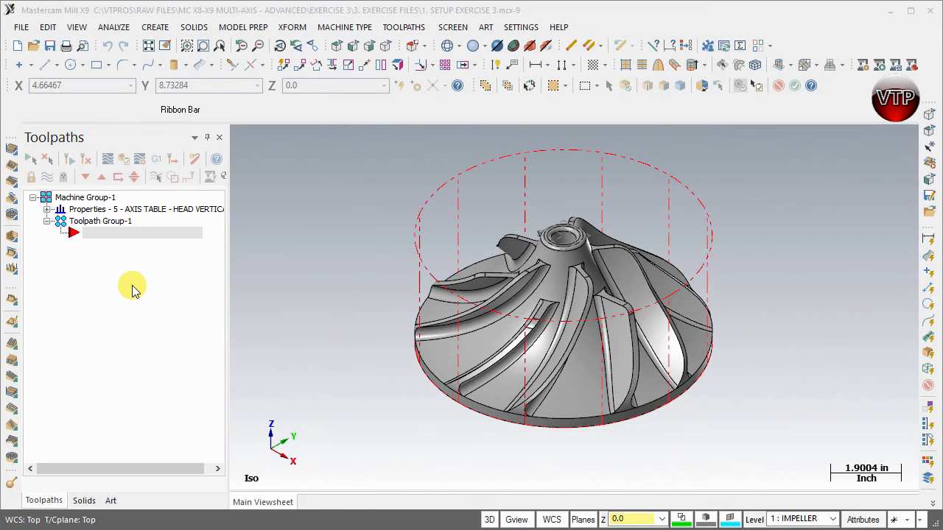
- Start a Surface High Speed toolpath, accepting the suggested NC file name
click(404, 28)
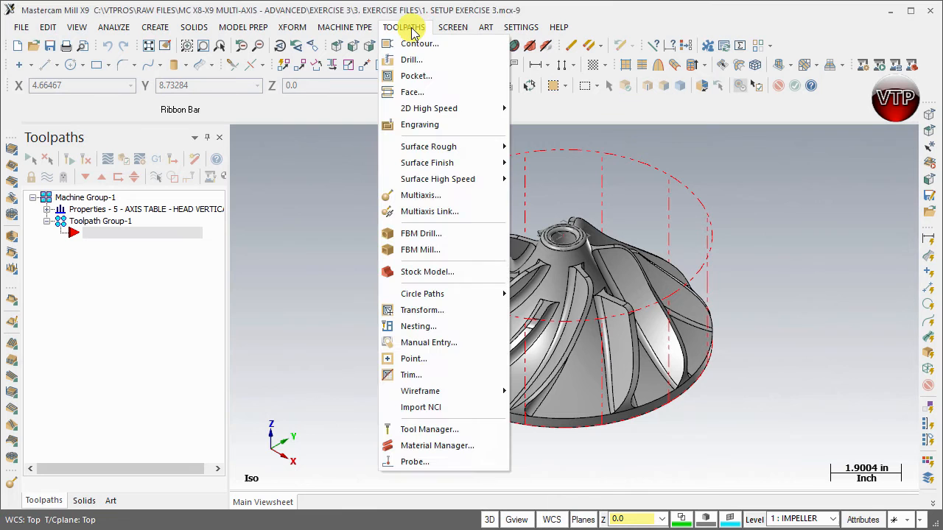
mouse_move(438, 179)
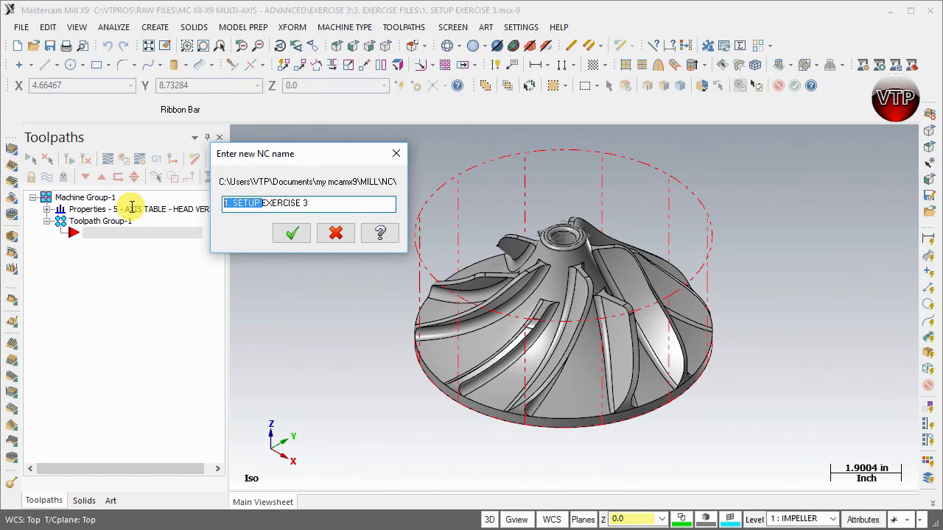
click(291, 232)
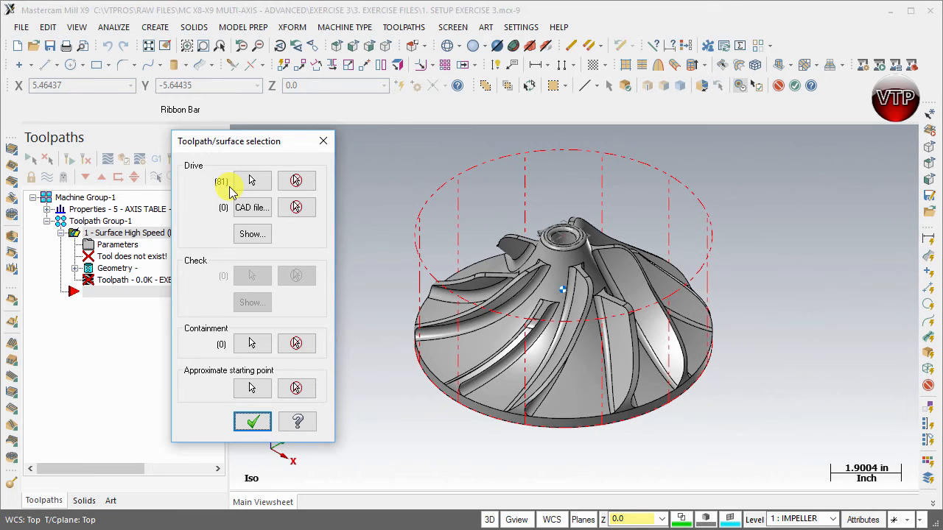
mouse_move(252, 344)
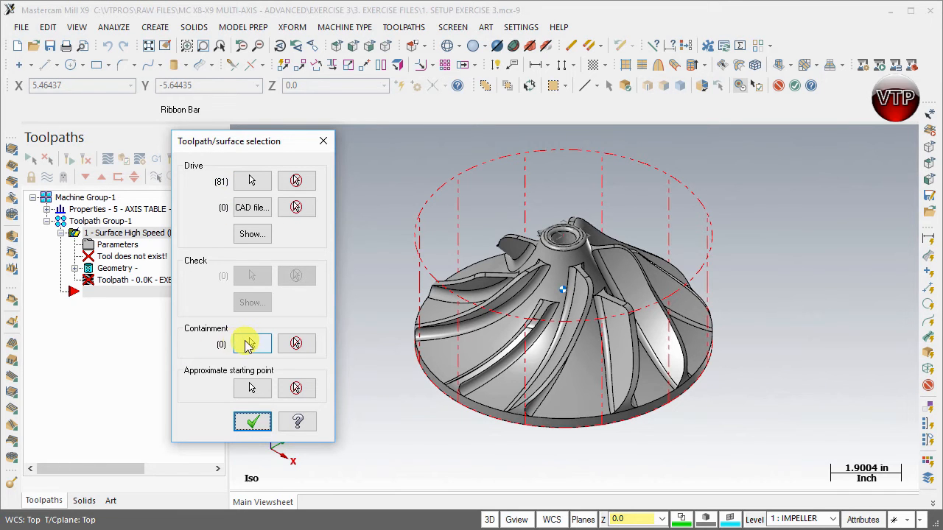
mouse_move(252, 343)
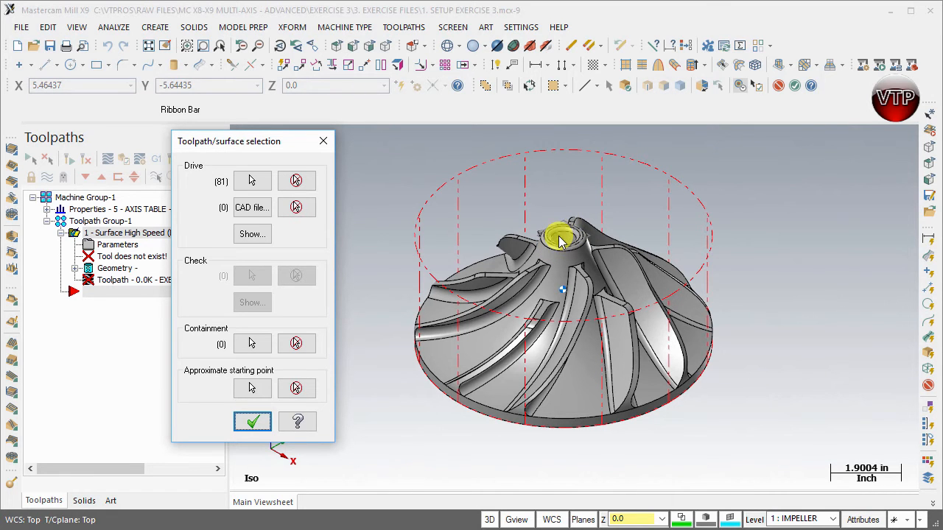
mouse_move(563, 254)
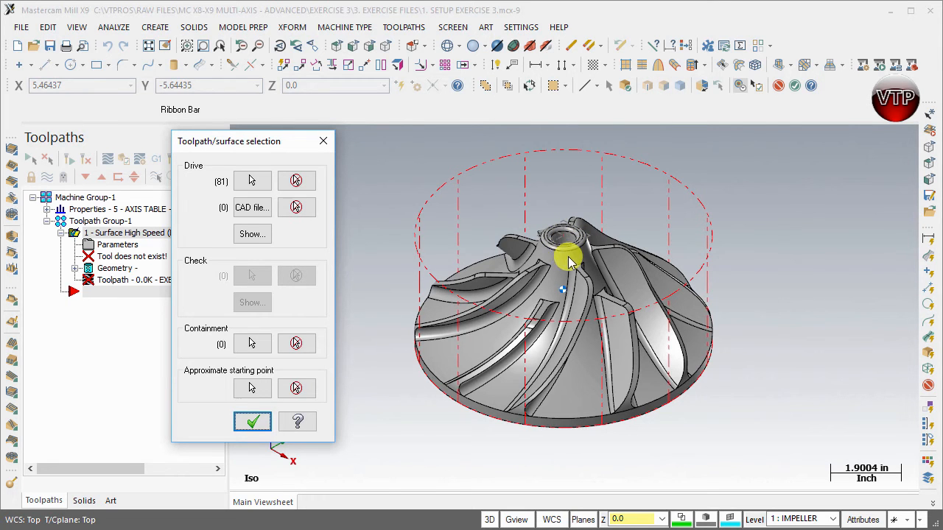
mouse_move(540, 356)
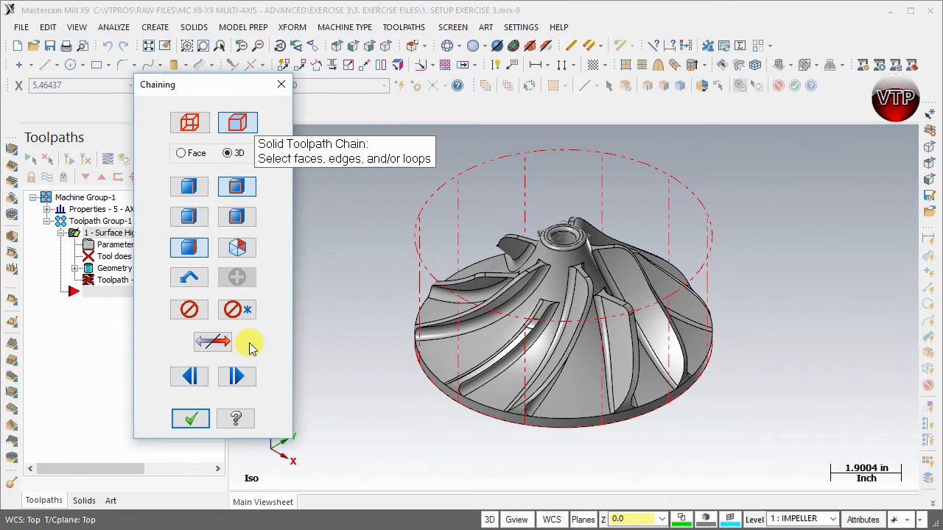
mouse_move(238, 122)
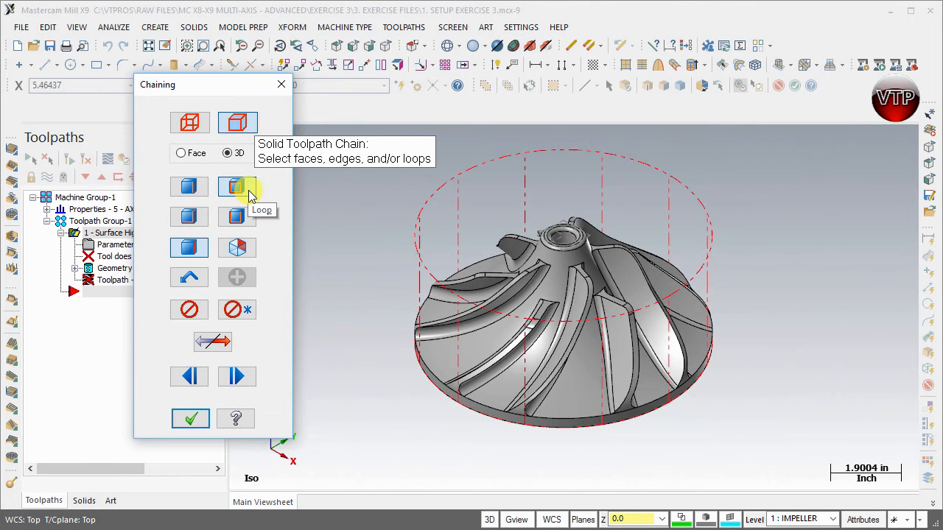
mouse_move(189, 248)
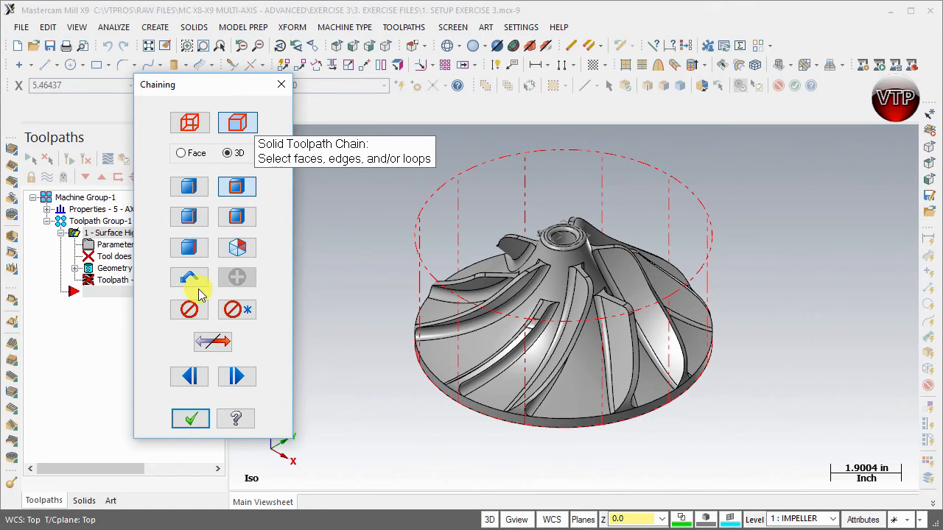
- Chain the impeller's outer edge loop and hub-top loop as the containment boundary
click(435, 383)
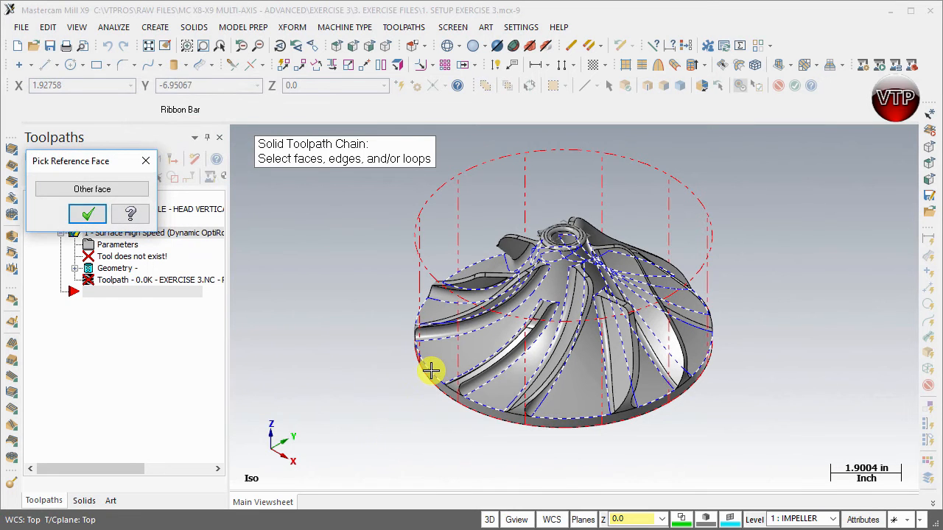
mouse_move(429, 377)
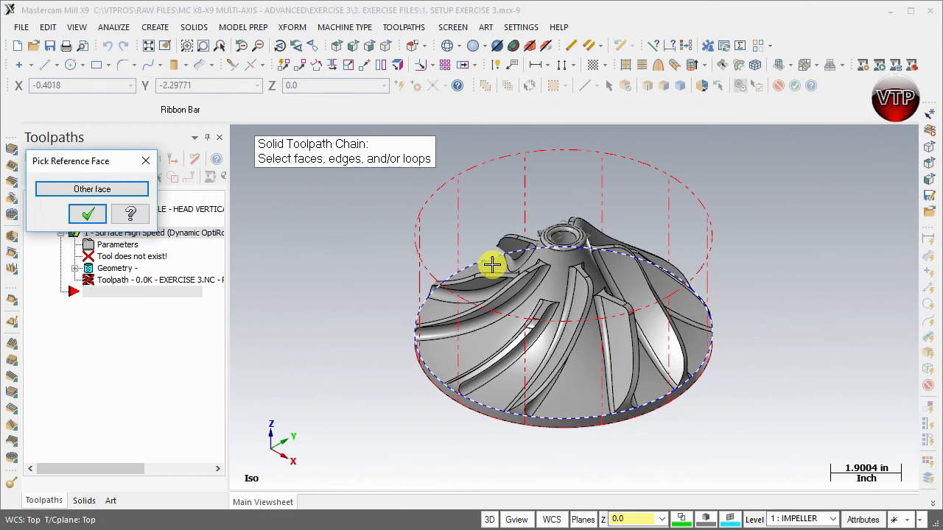
mouse_move(713, 323)
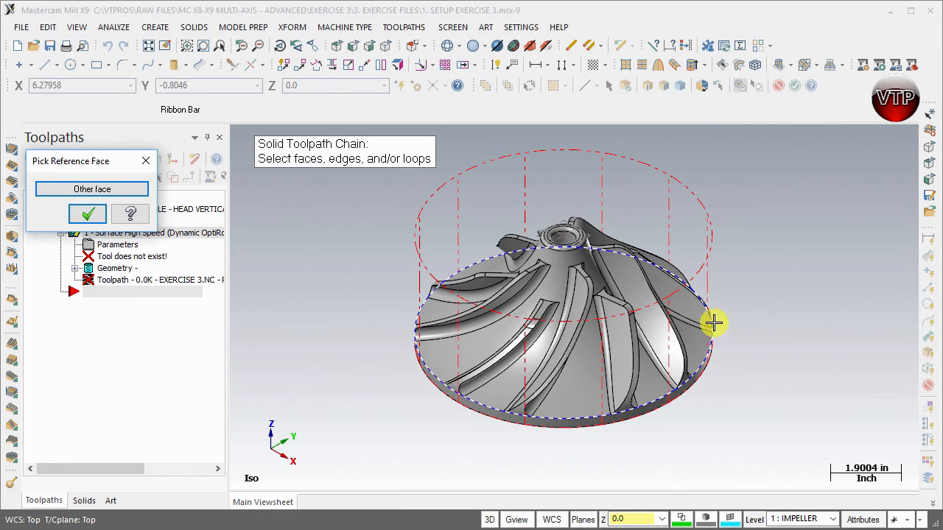
mouse_move(401, 374)
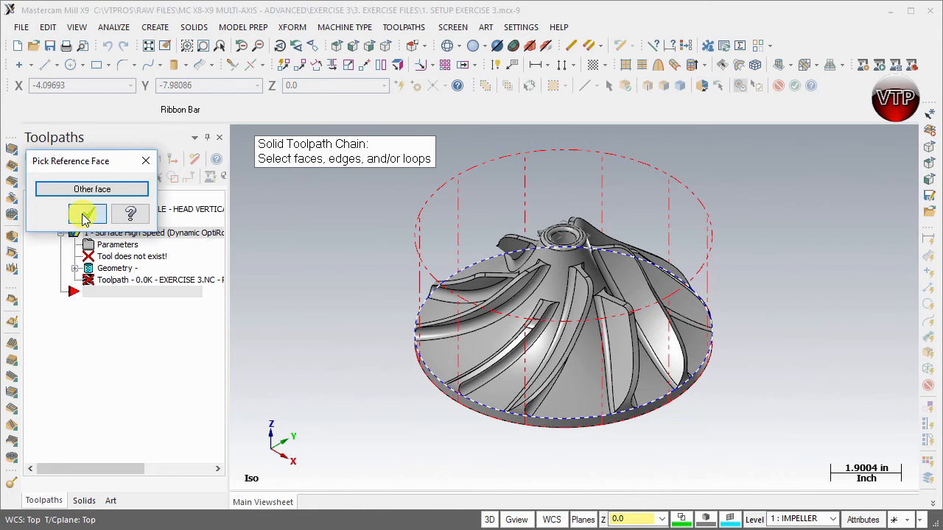
click(85, 214)
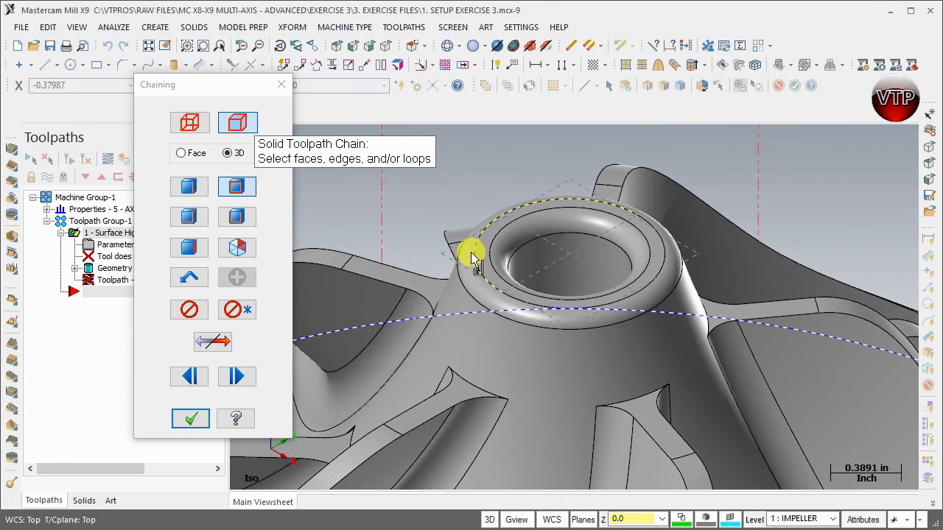
click(190, 418)
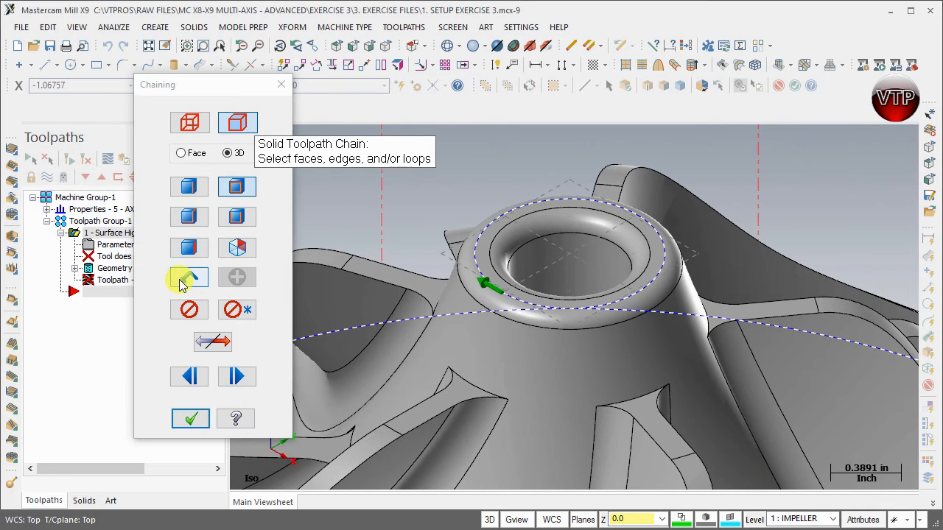
click(190, 418)
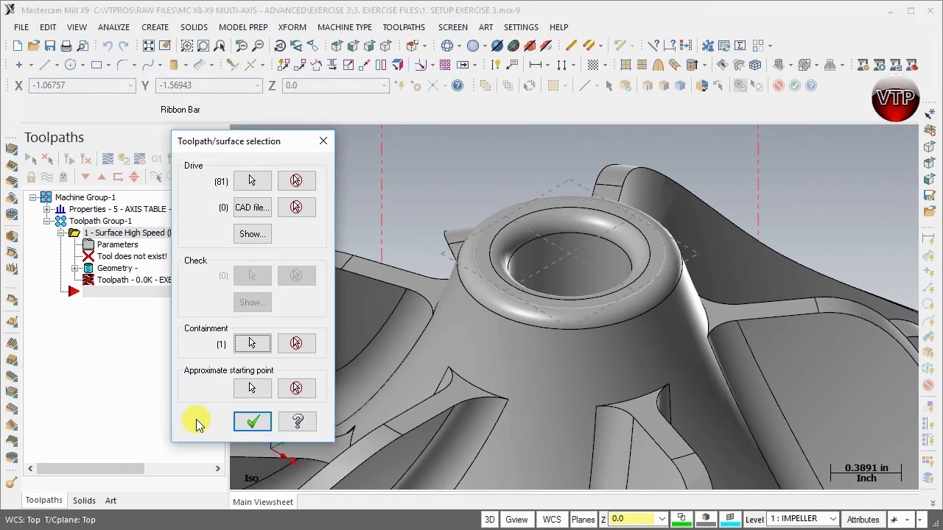
- Accept the surface selection and open the toolpath parameters on the Toolpath Type page
click(252, 422)
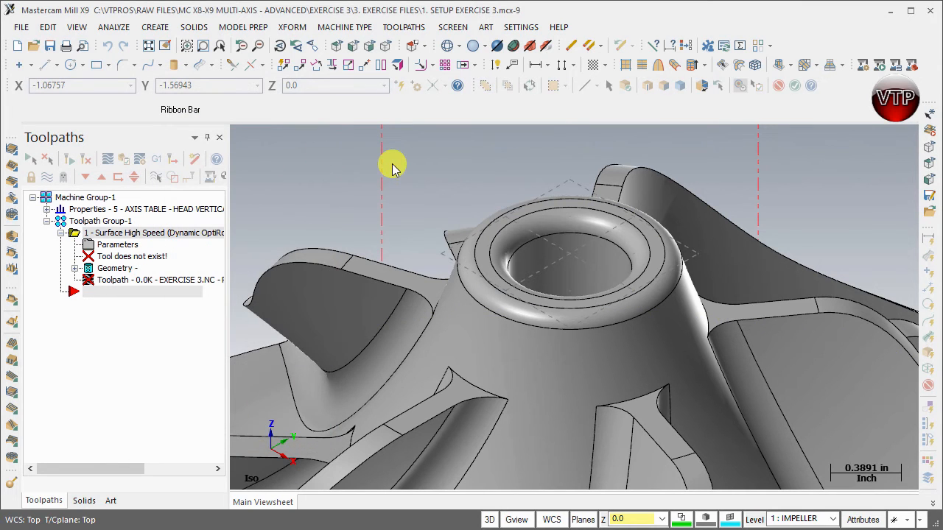
double_click(117, 243)
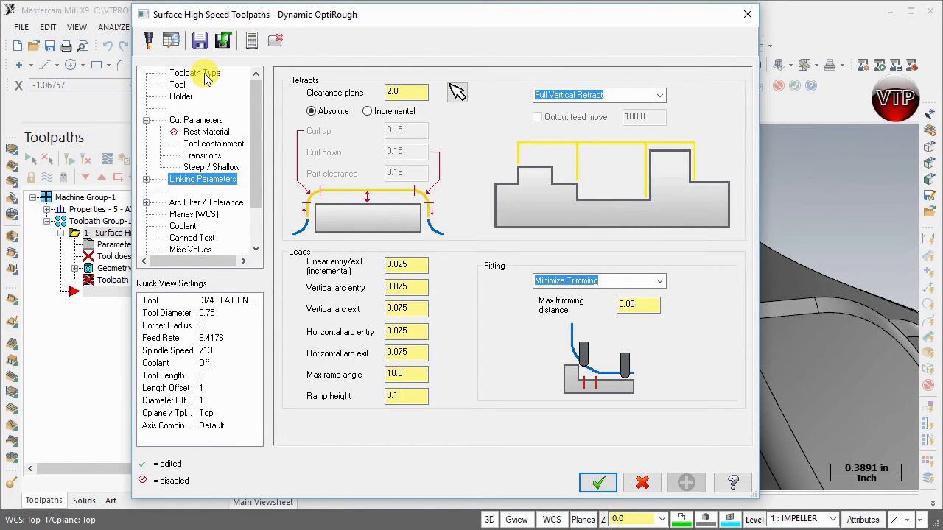
click(194, 72)
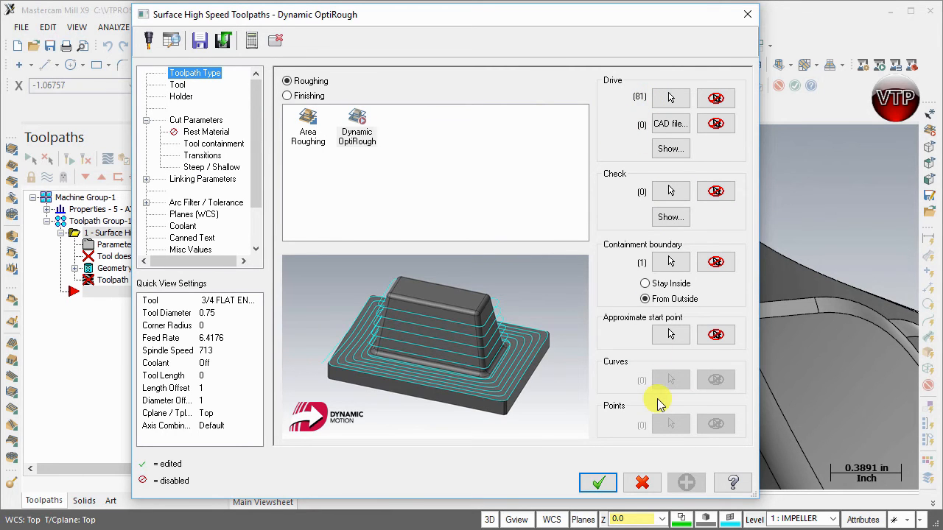
mouse_move(670, 262)
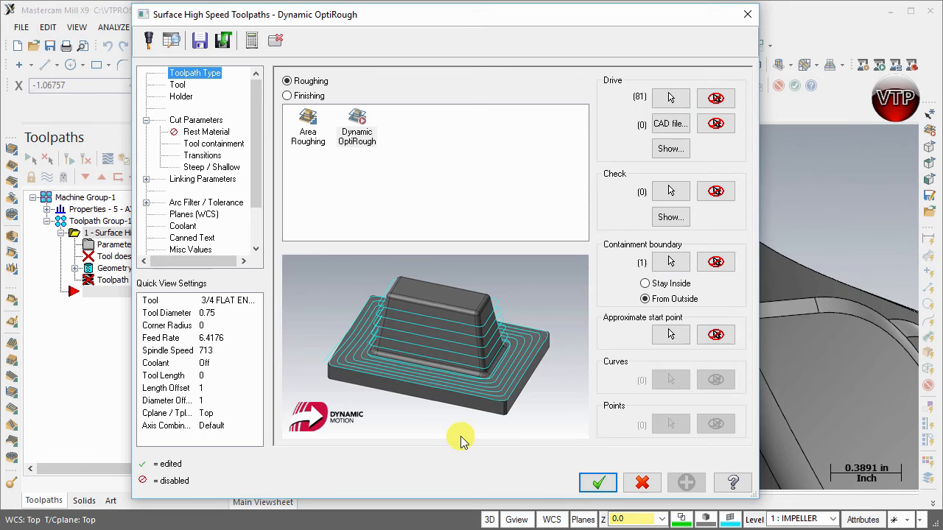
- Pick the 1/2 FLAT ENDMILL as the tool and enter the comment 'DYNAMIC - OPTI-ROUGH'
click(177, 84)
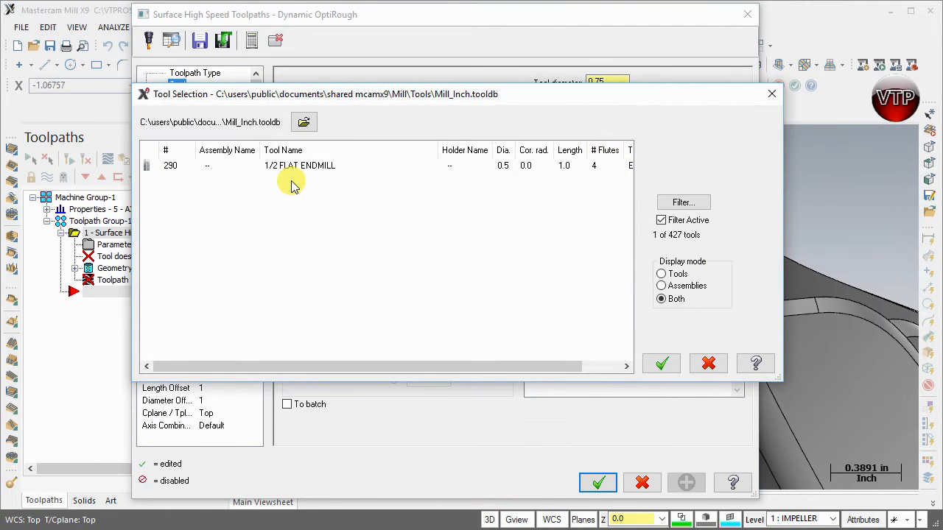
click(300, 165)
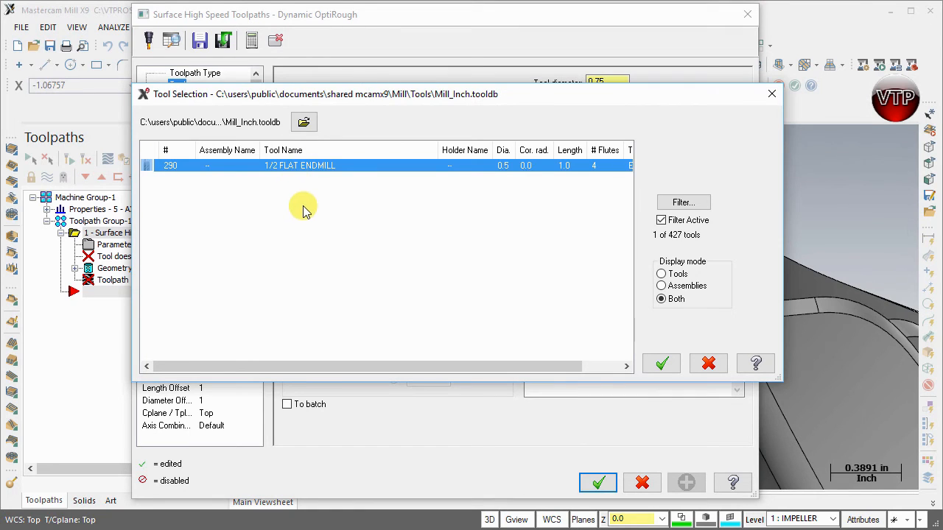
mouse_move(308, 216)
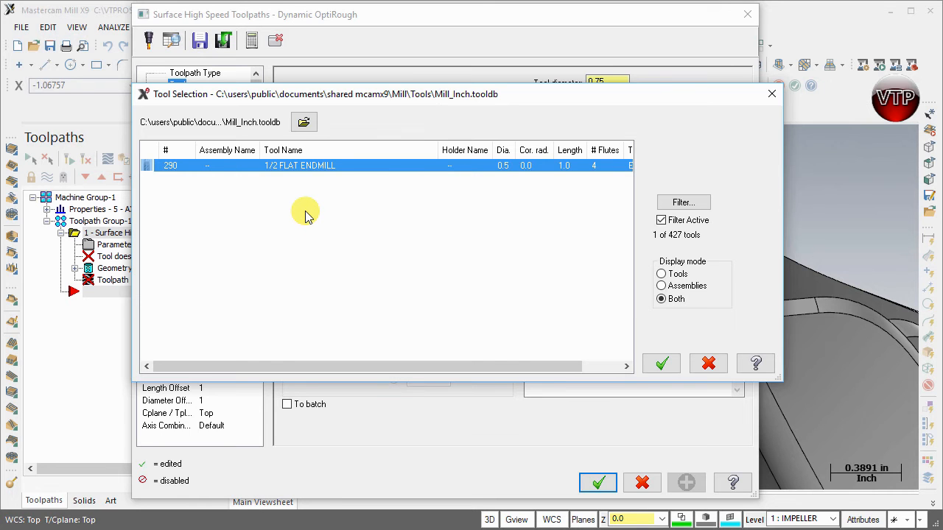
mouse_move(278, 227)
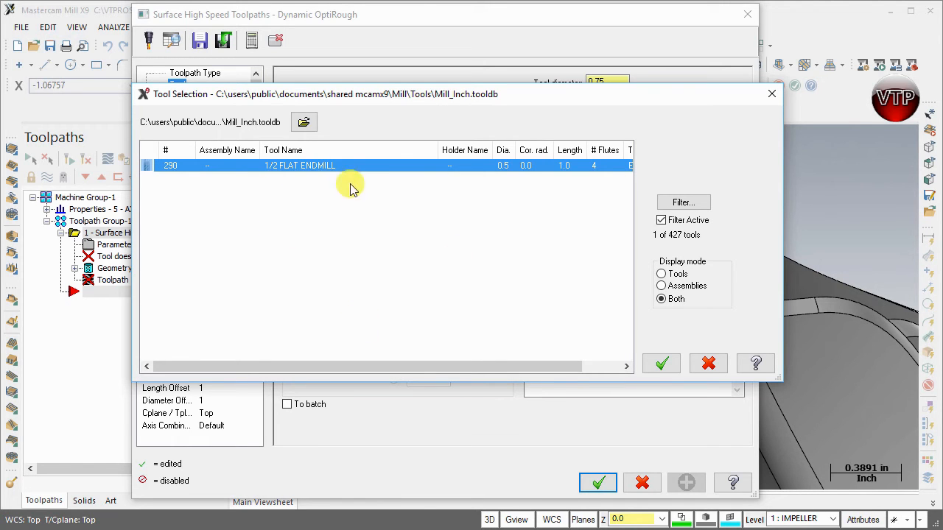
mouse_move(289, 308)
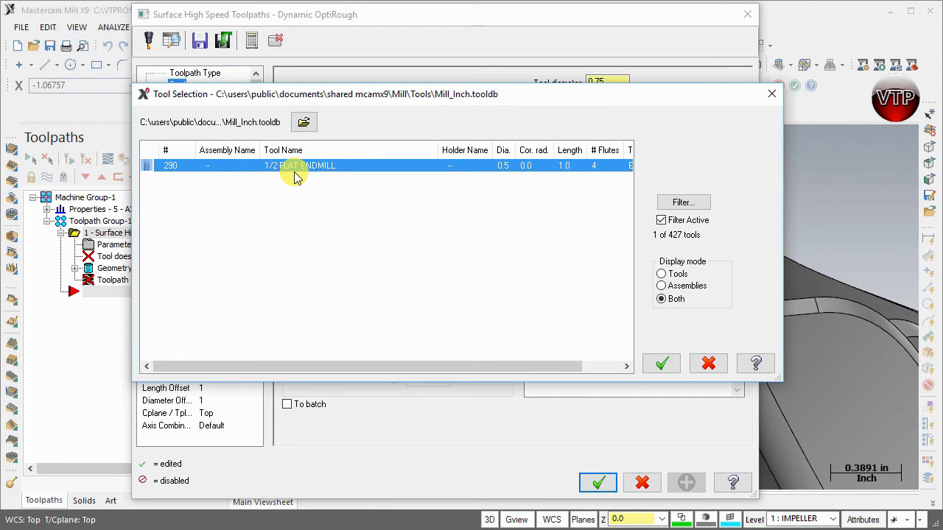
click(661, 363)
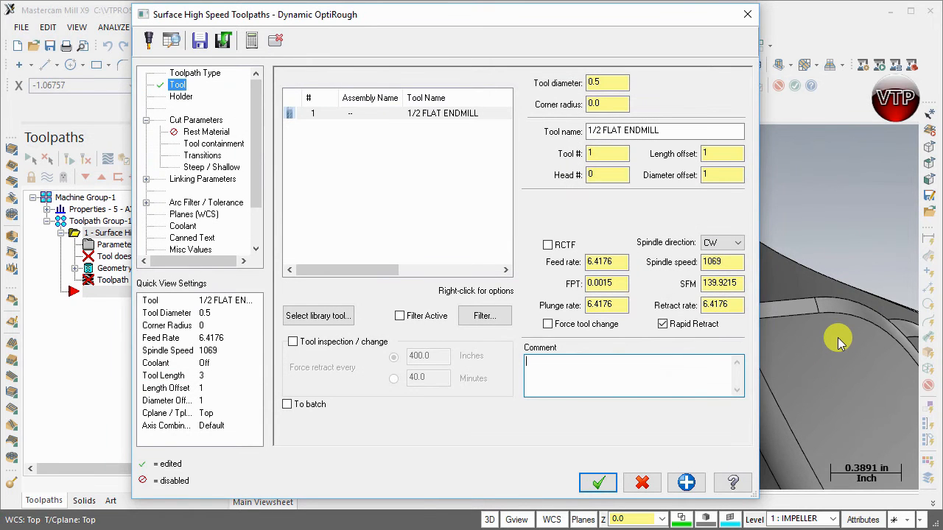
text(DY)
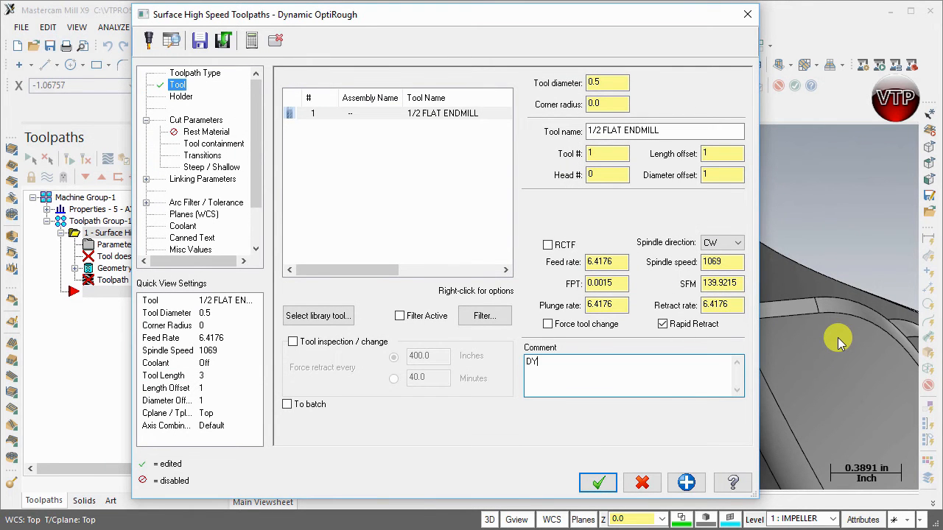
text(NAMIC - OPTI-ROUGH)
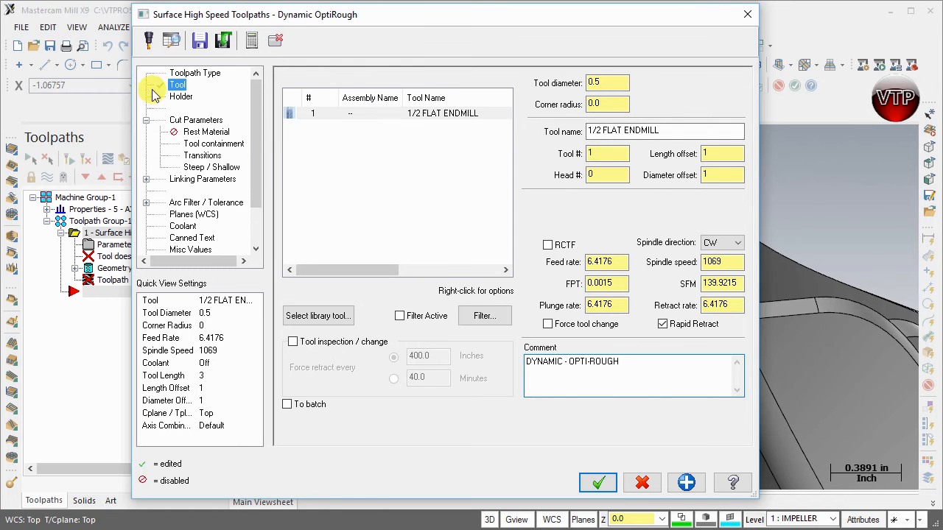
- Set 75% stepdown, boundary-and-distance retract, and 50% gap size in Cut Parameters
click(181, 97)
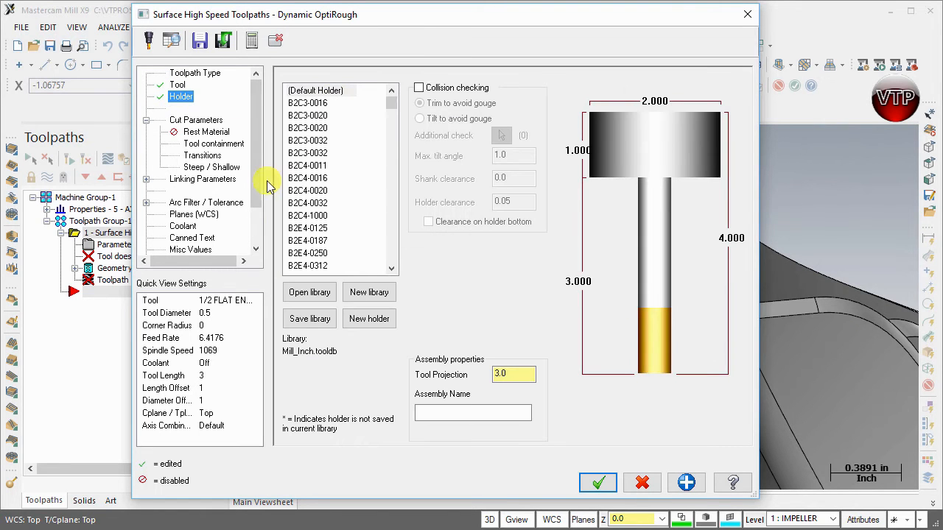
click(196, 119)
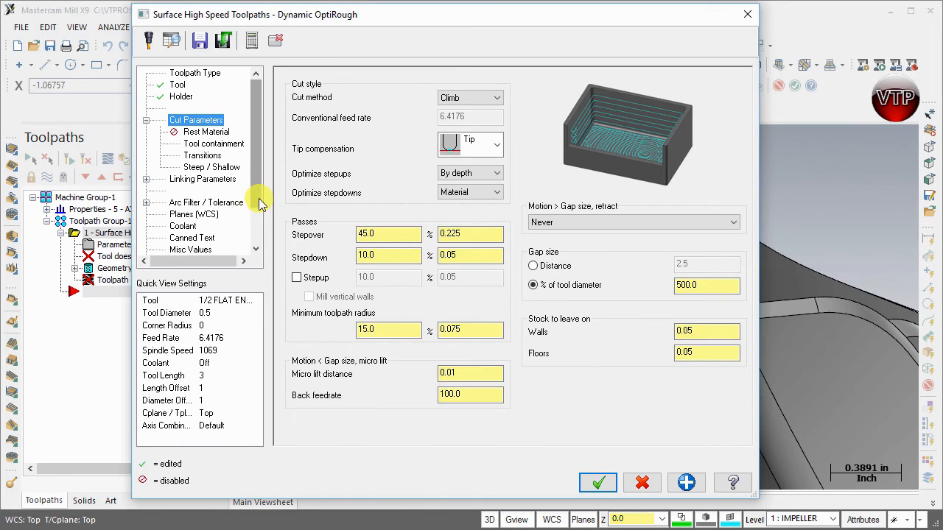
mouse_move(308, 263)
text(0.375)
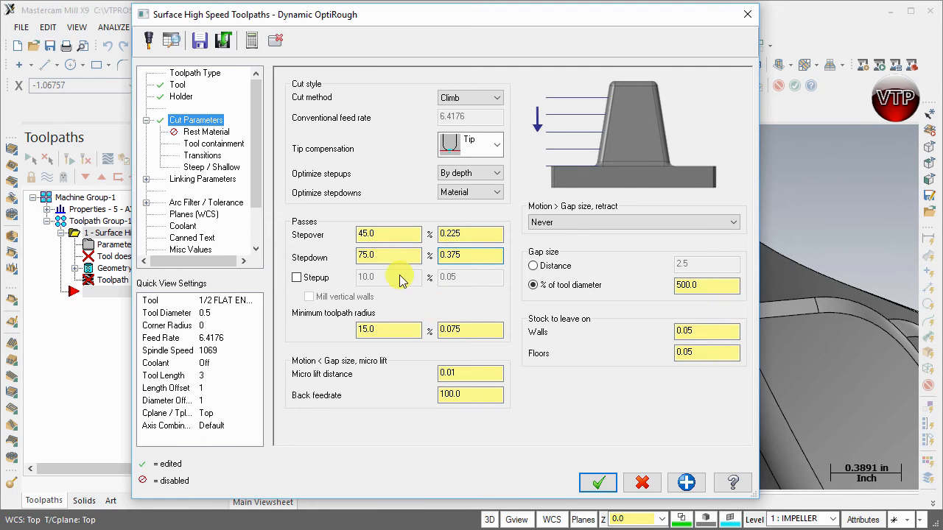
mouse_move(391, 266)
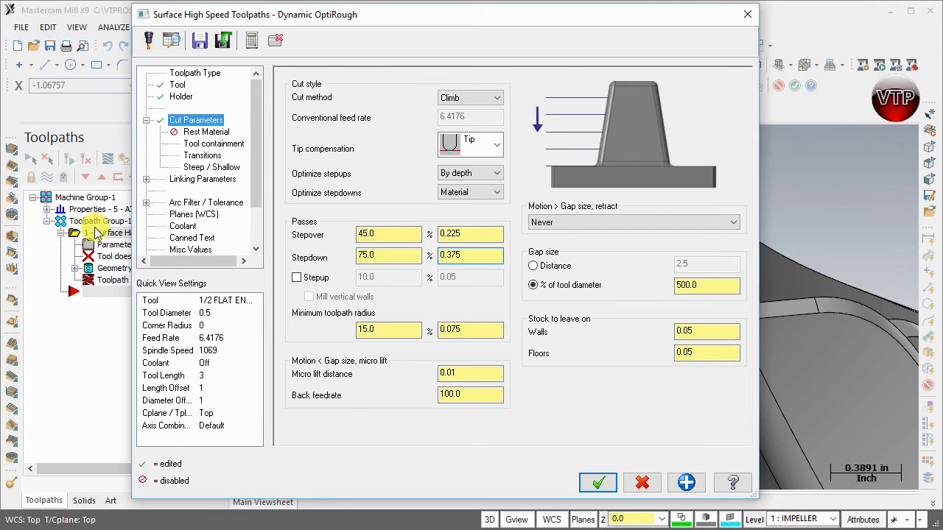
mouse_move(573, 225)
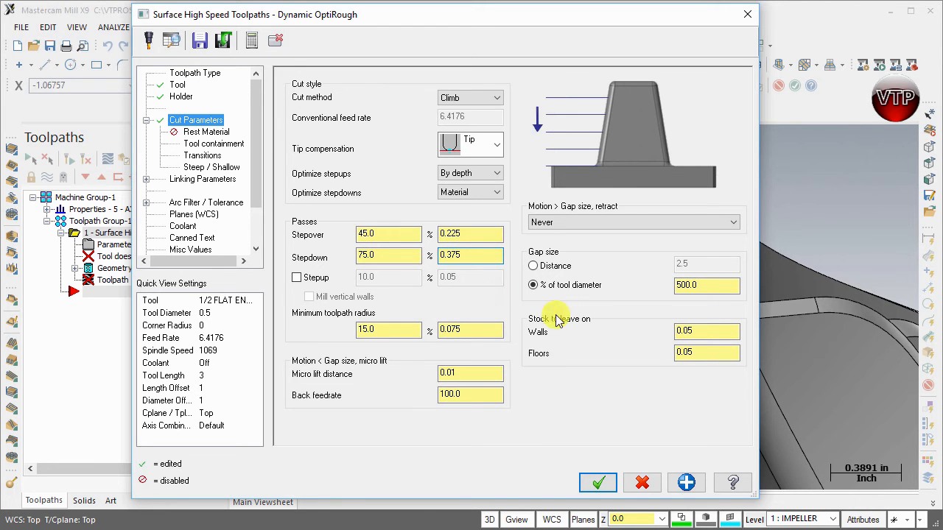
mouse_move(561, 216)
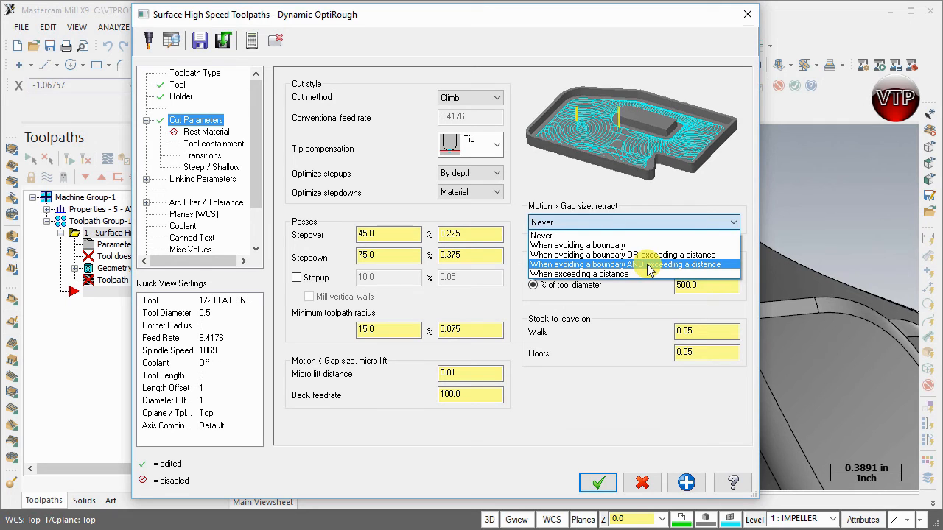
click(632, 264)
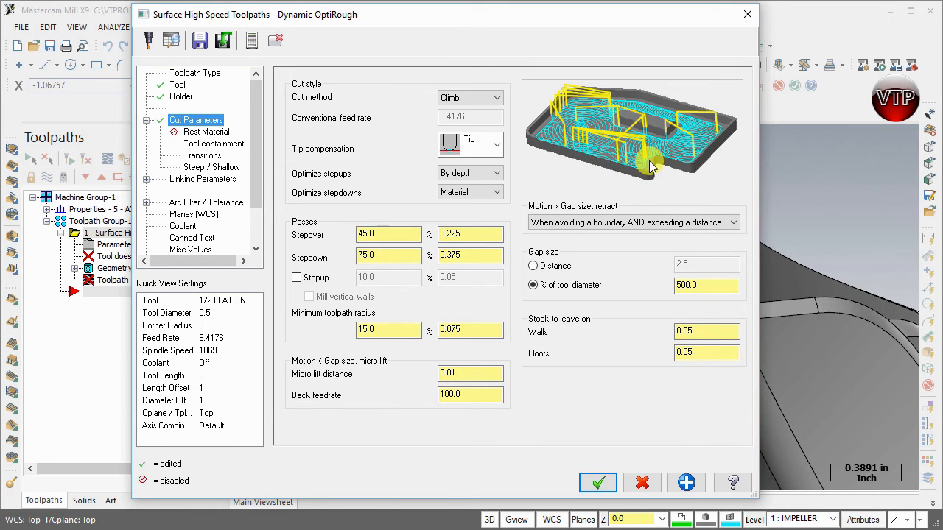
mouse_move(643, 189)
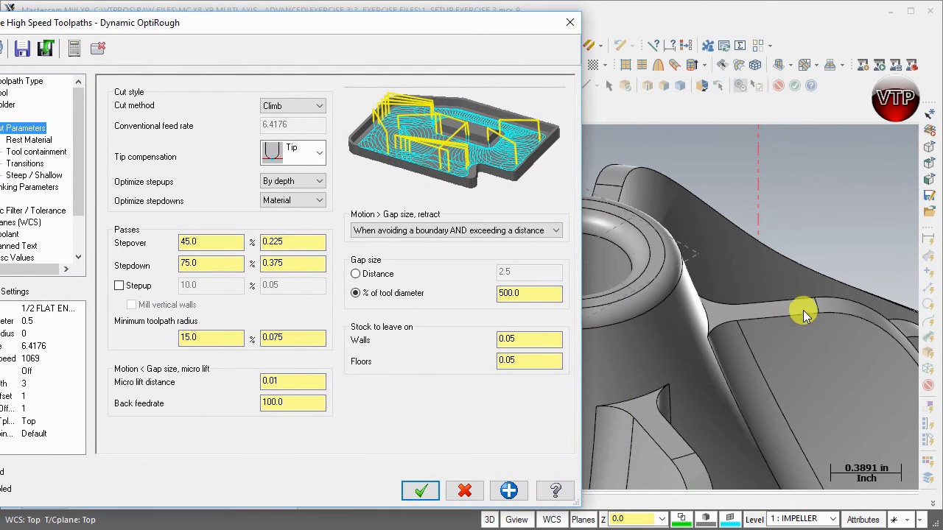
mouse_move(809, 327)
text(50)
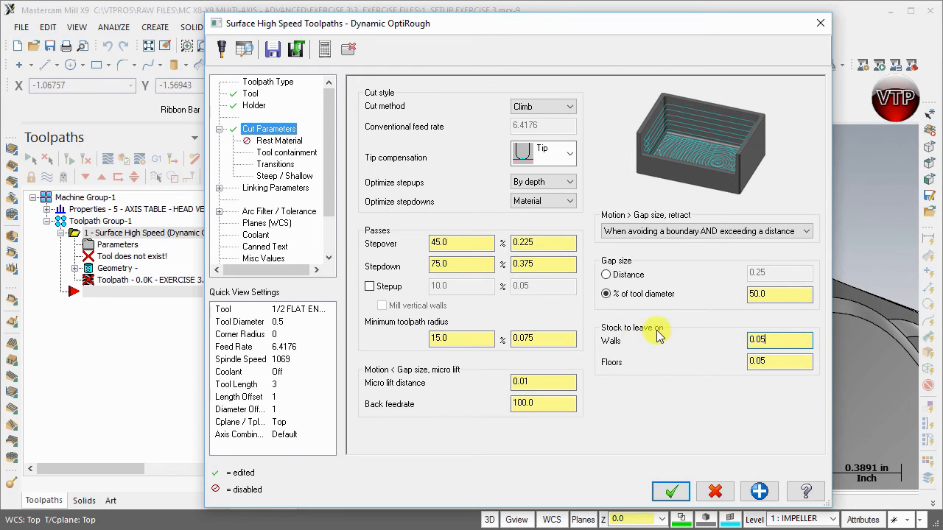
click(779, 361)
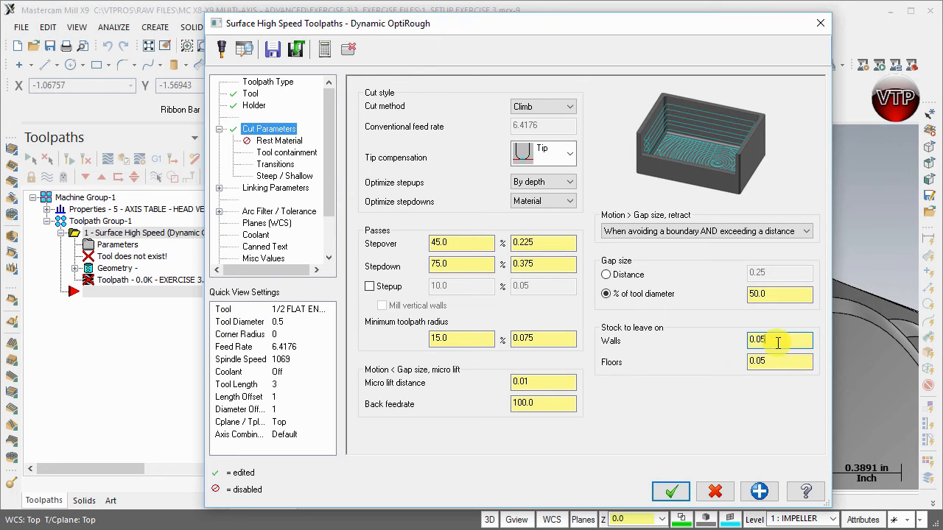
click(282, 140)
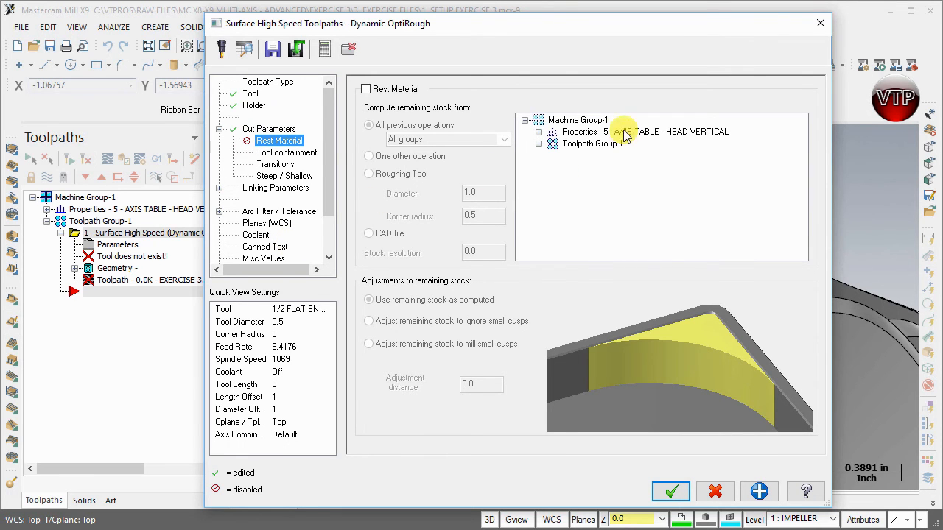
mouse_move(542, 160)
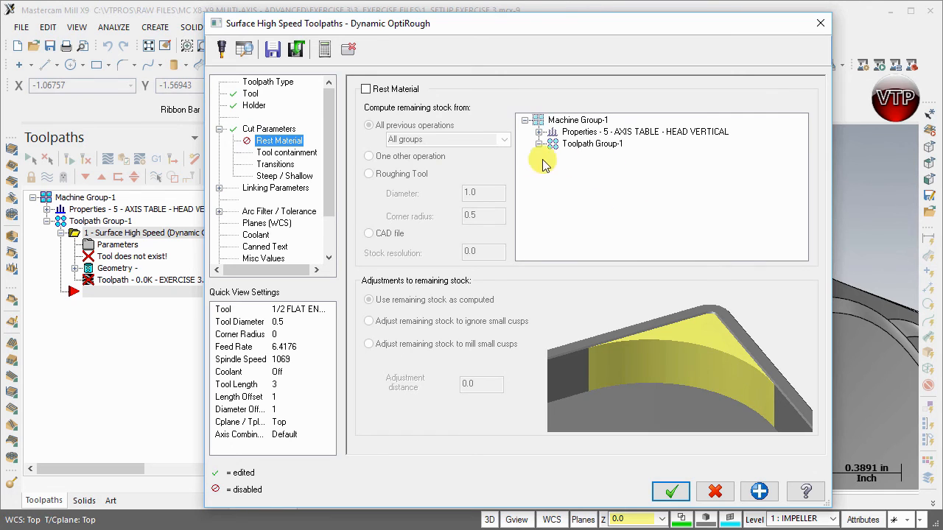
mouse_move(553, 182)
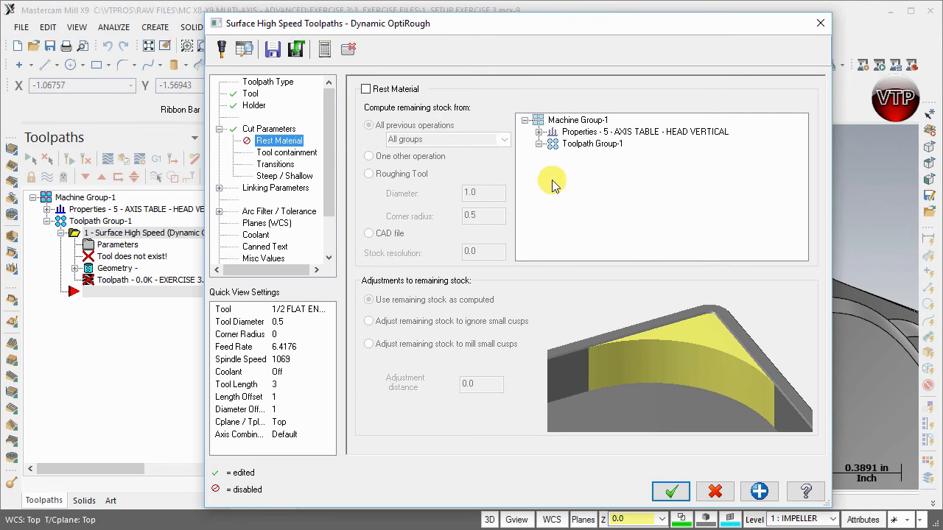
mouse_move(618, 245)
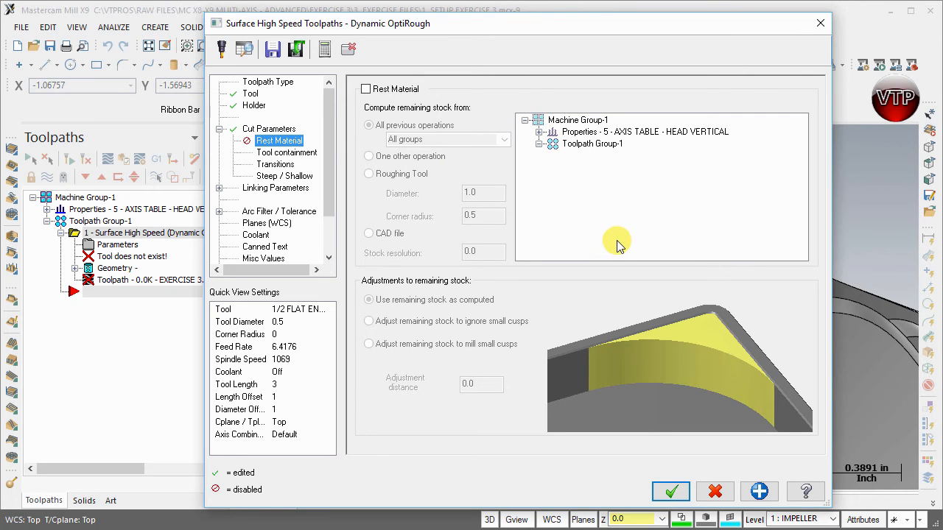
mouse_move(420, 165)
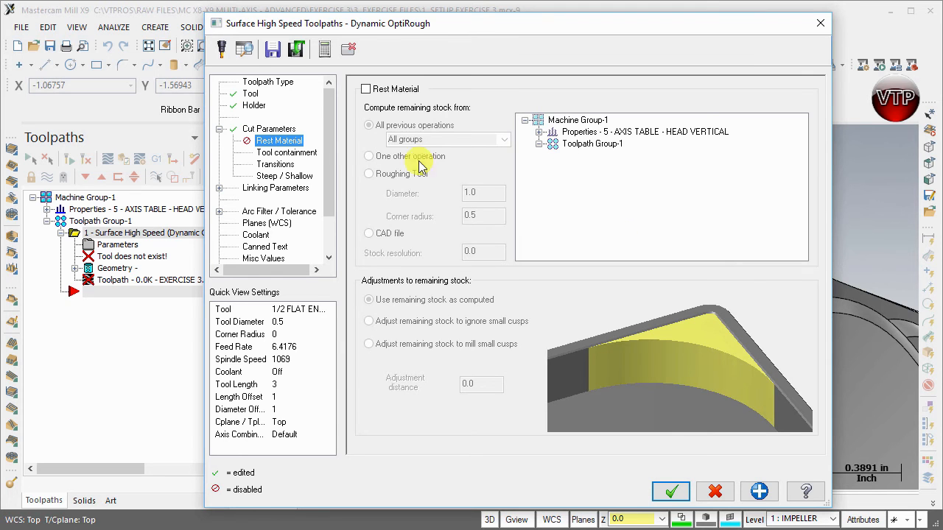
- Review the Tool containment page, then show the Transitions page with helix-only entry
click(286, 153)
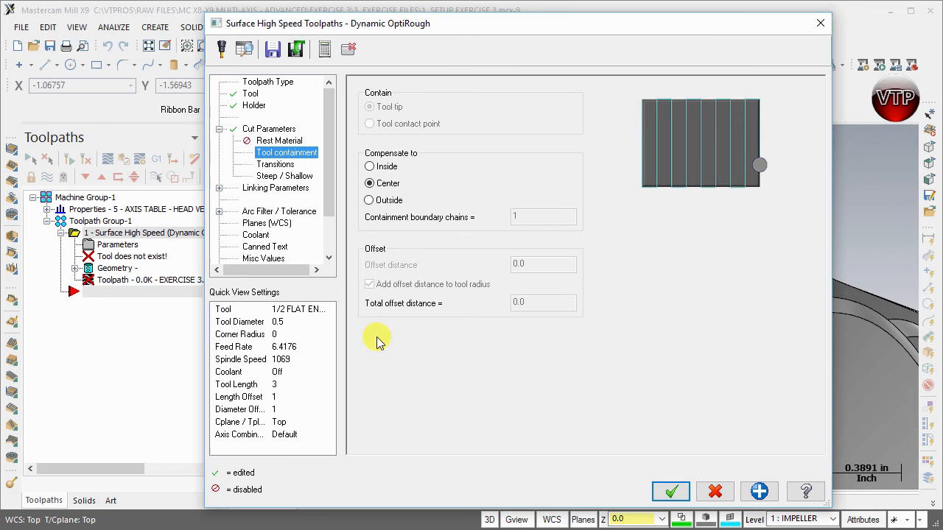
mouse_move(764, 177)
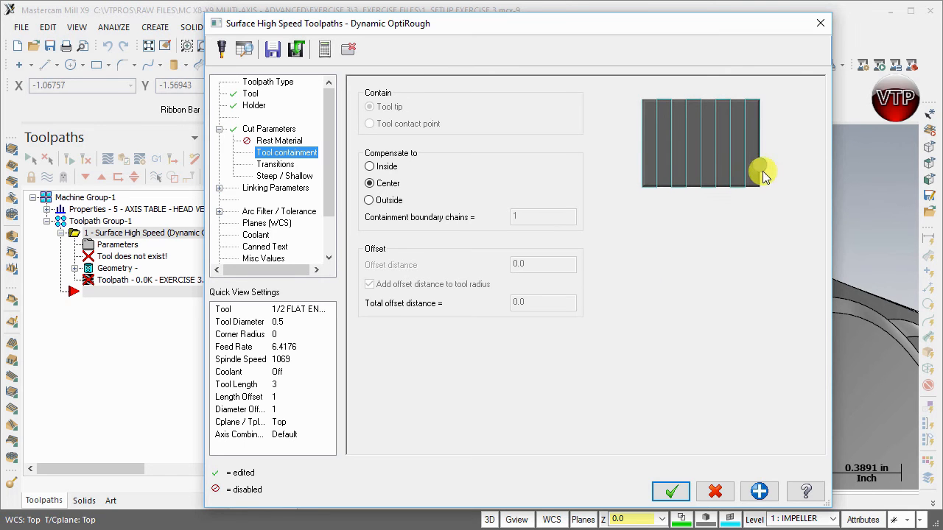
mouse_move(369, 183)
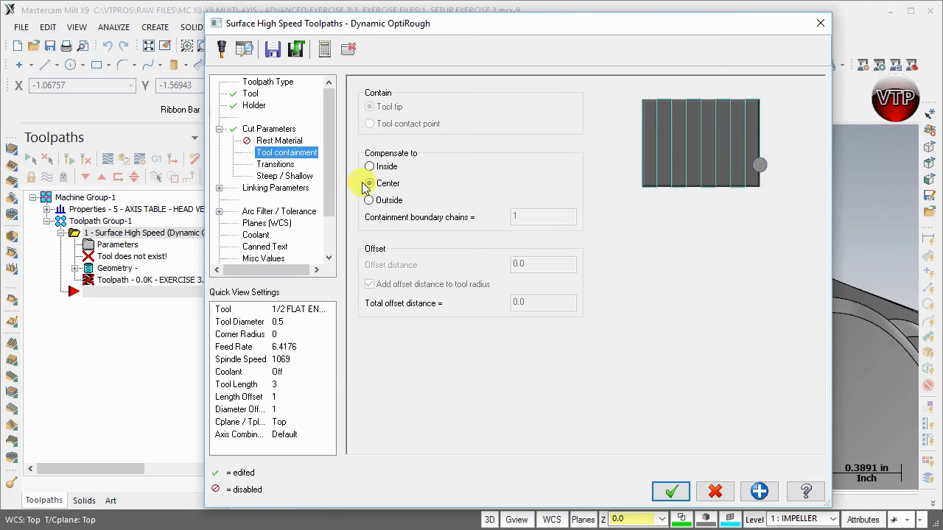
click(276, 164)
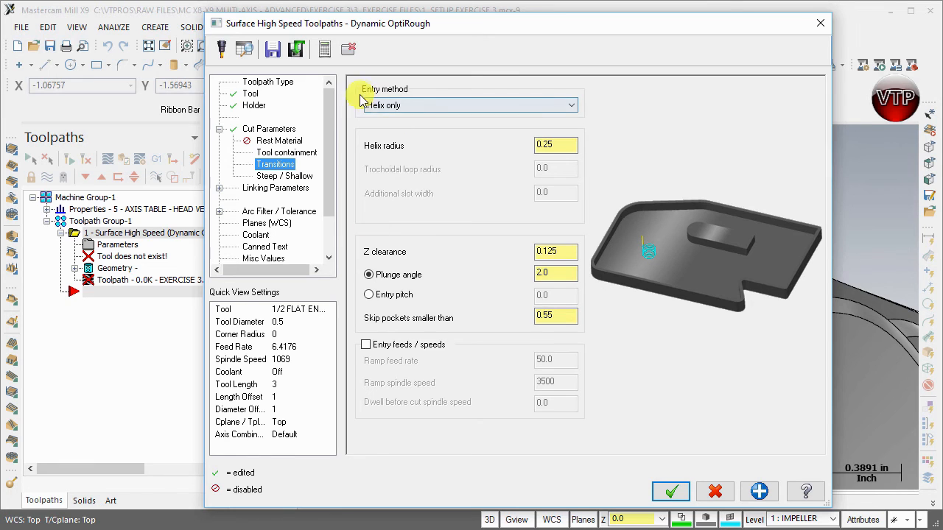
- Set the entry method to Medial and skip pockets smaller than 0.55
click(567, 104)
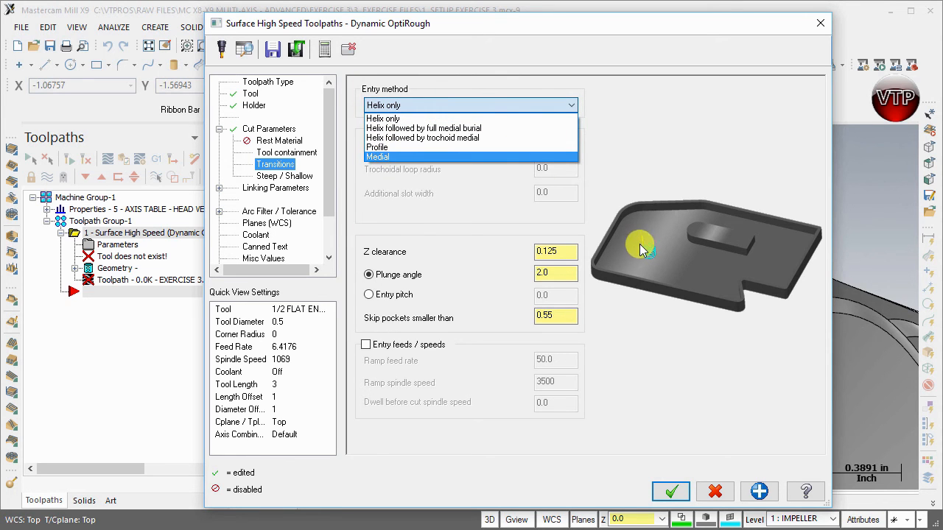
mouse_move(642, 253)
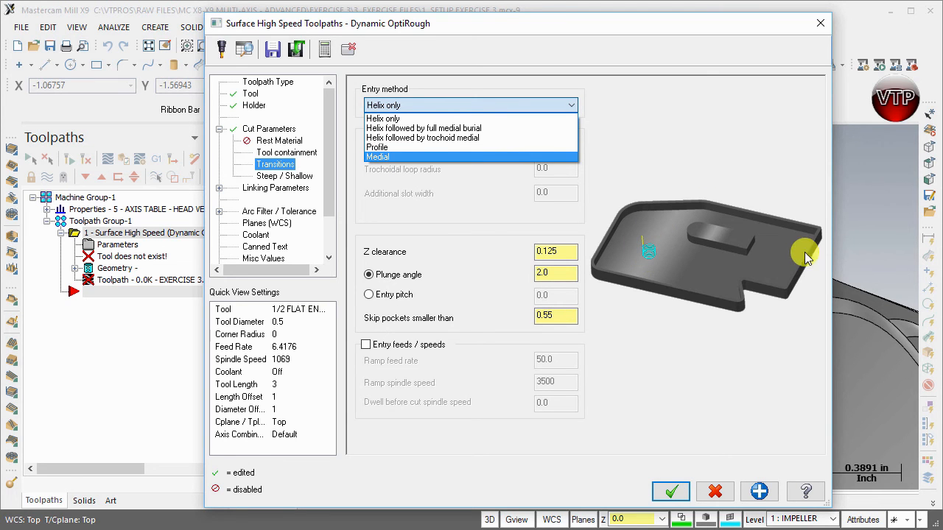
click(378, 156)
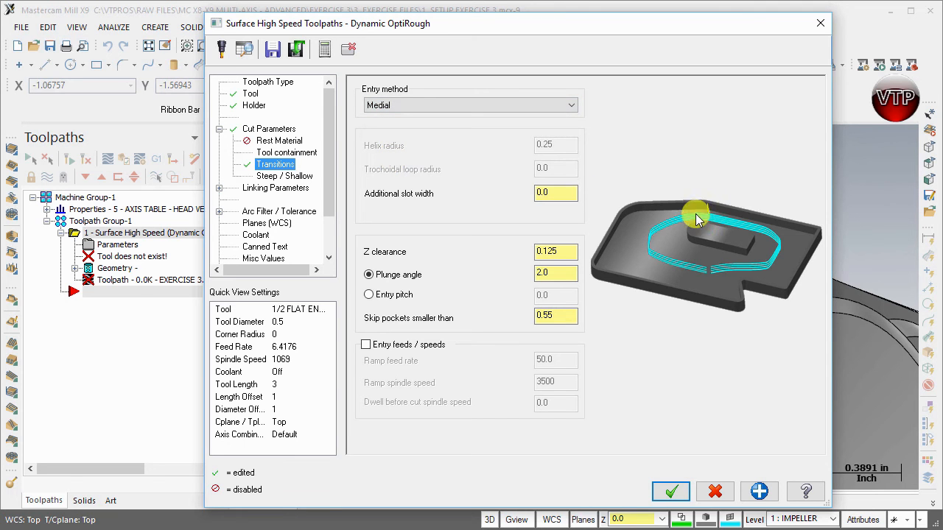
mouse_move(687, 217)
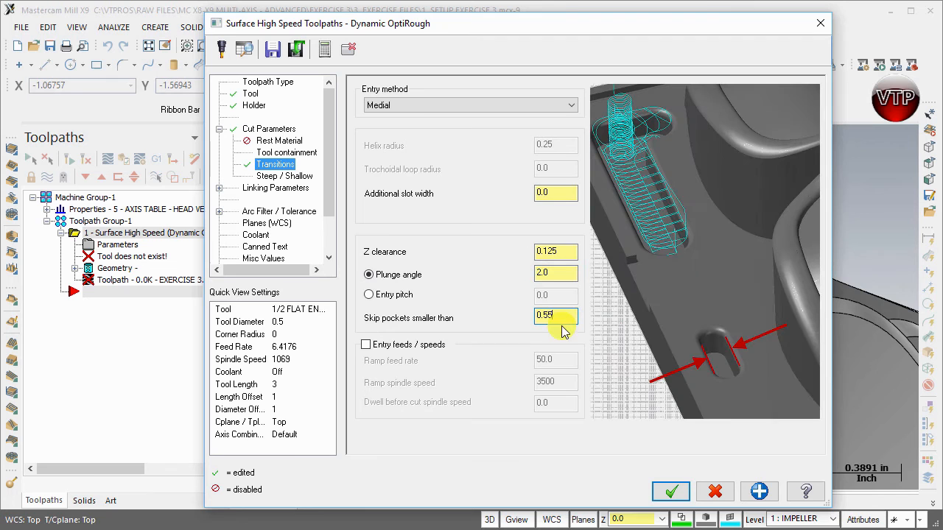
click(555, 317)
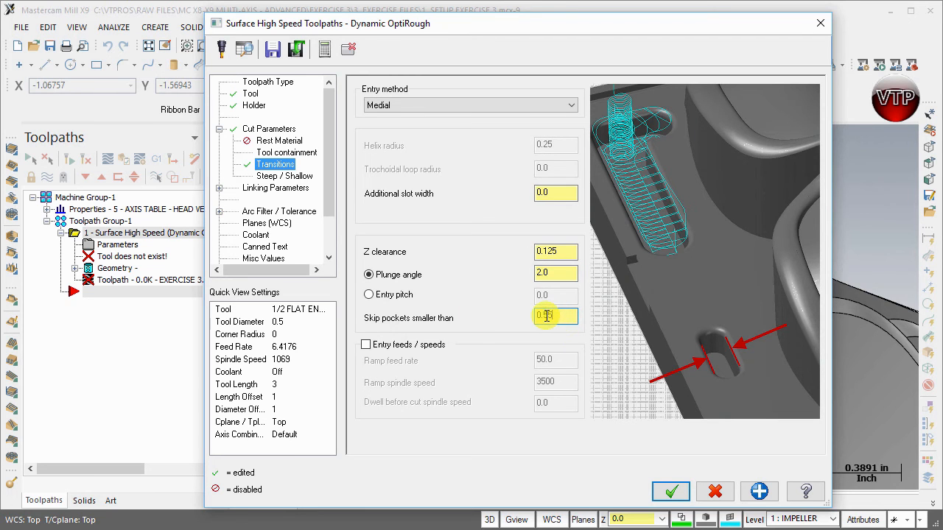
text(0.55)
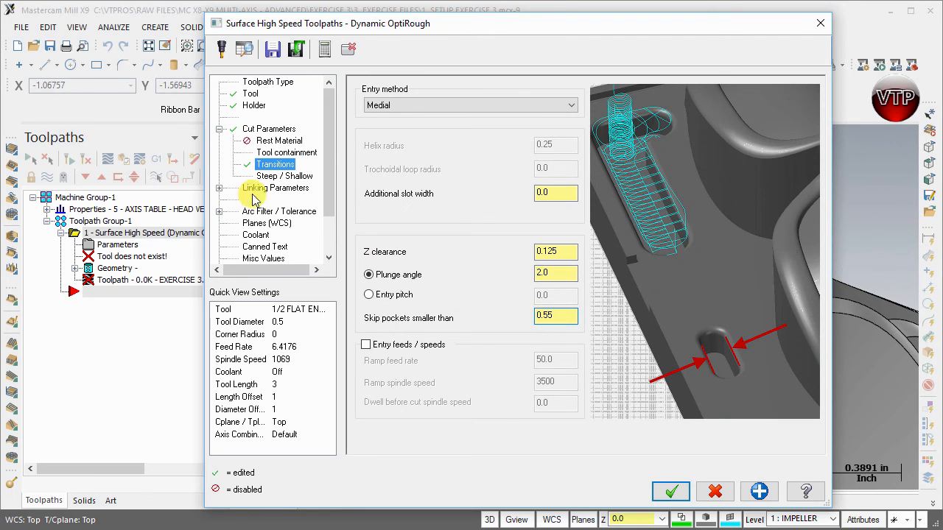
click(283, 176)
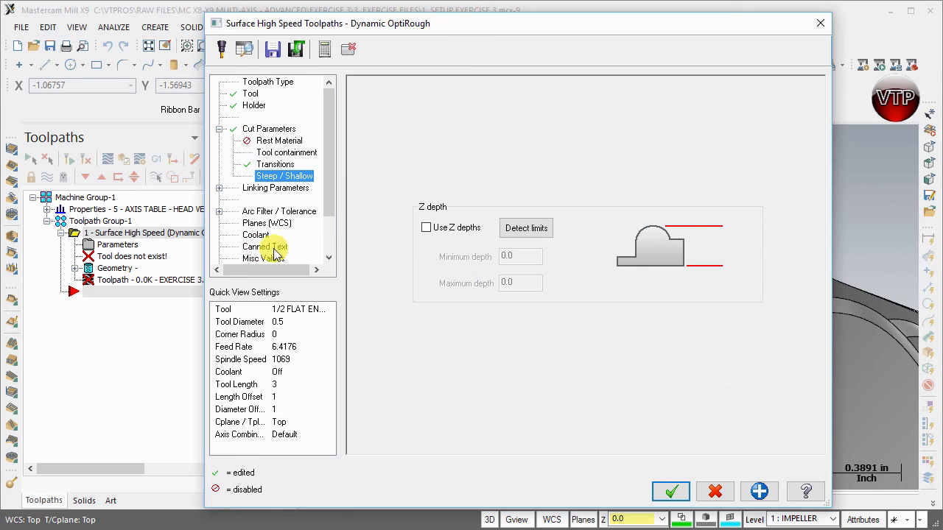
- Set the clearance plane to 1.0 and keep Full Vertical Retract after trying Minimum Distance
click(277, 188)
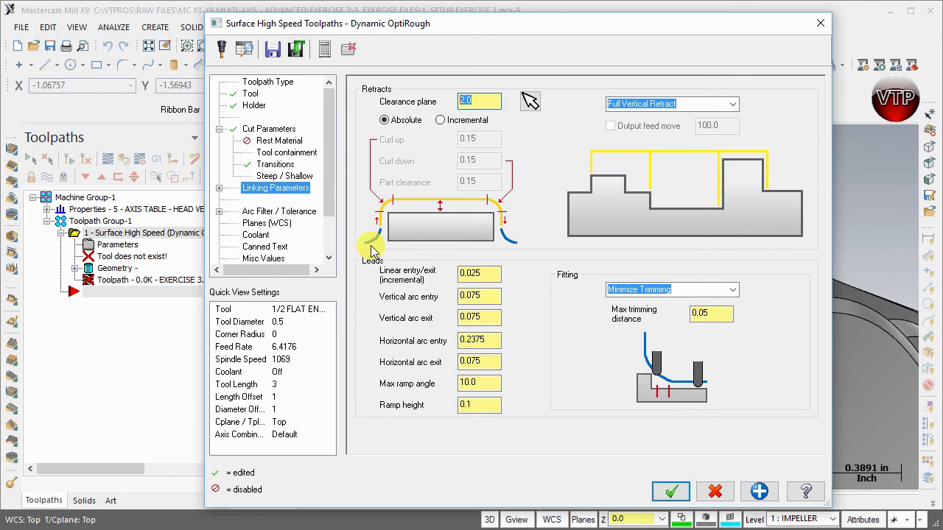
text(1.0)
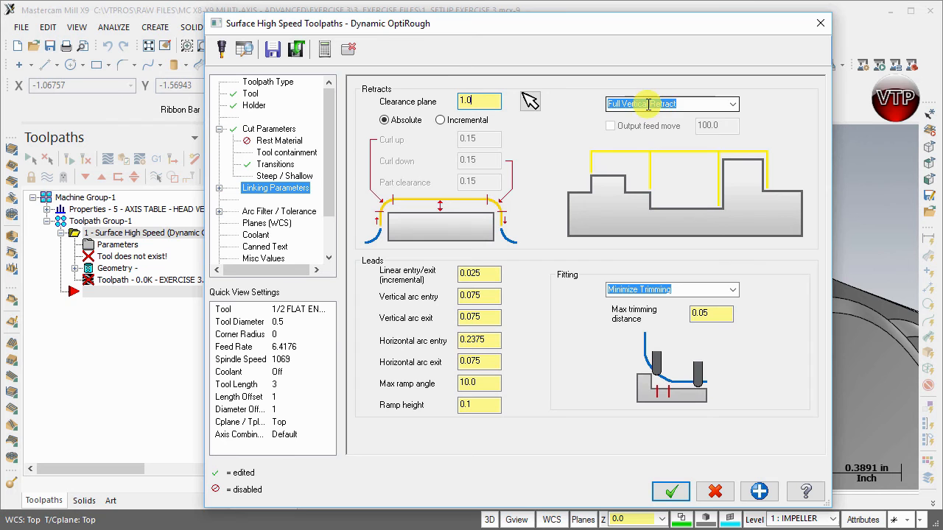
click(733, 103)
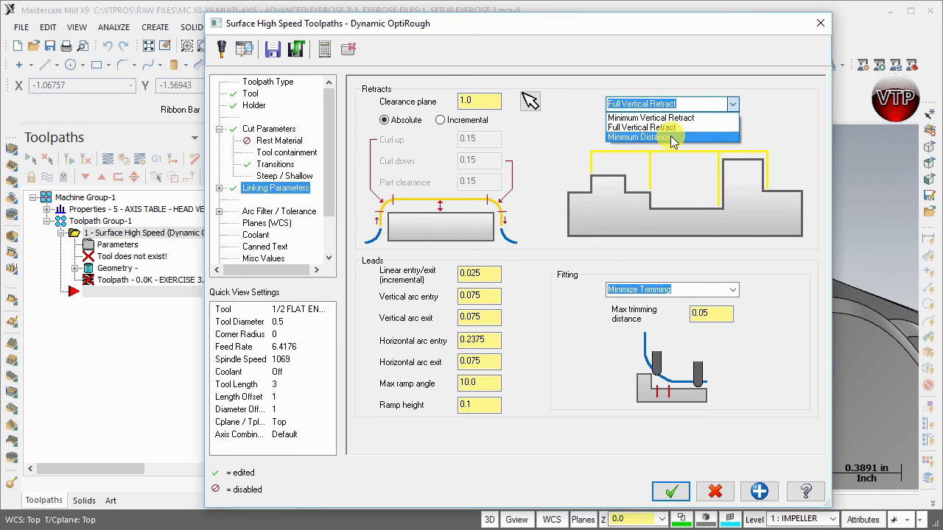
mouse_move(658, 140)
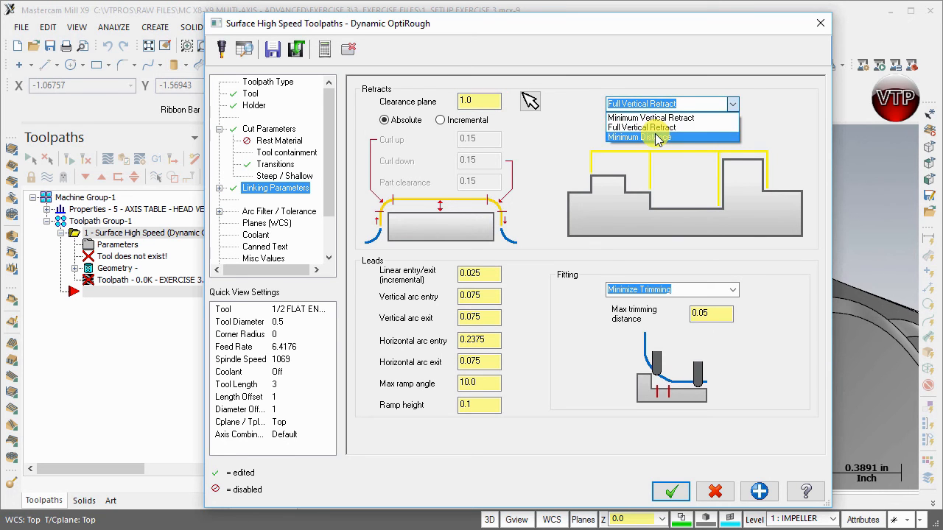
click(638, 137)
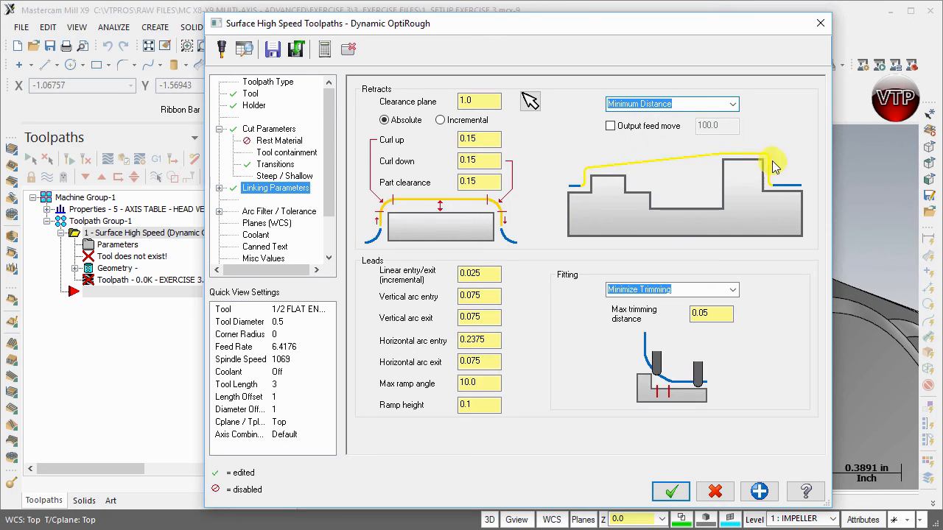
mouse_move(761, 118)
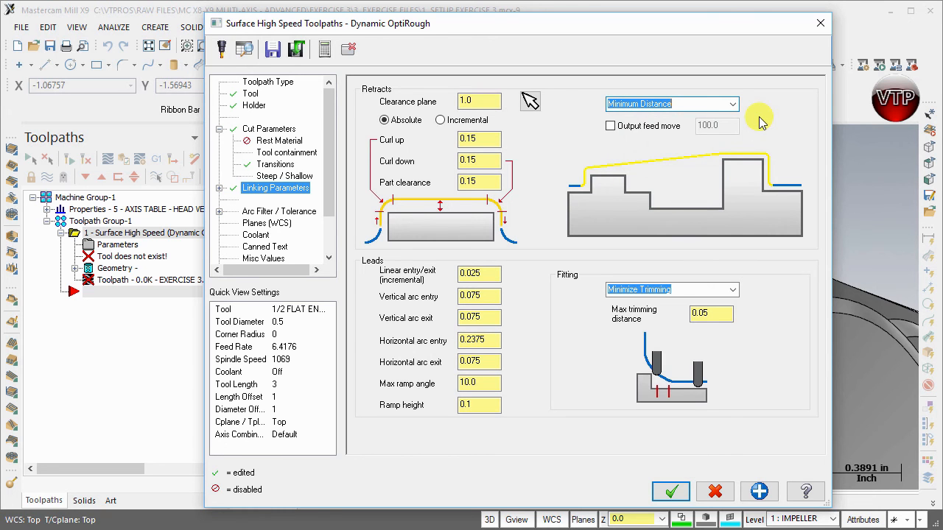
mouse_move(748, 117)
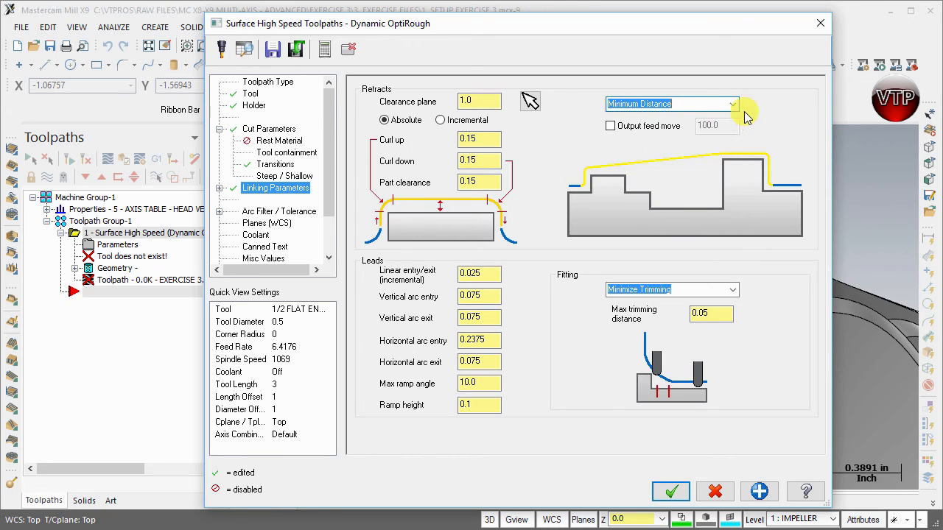
click(733, 103)
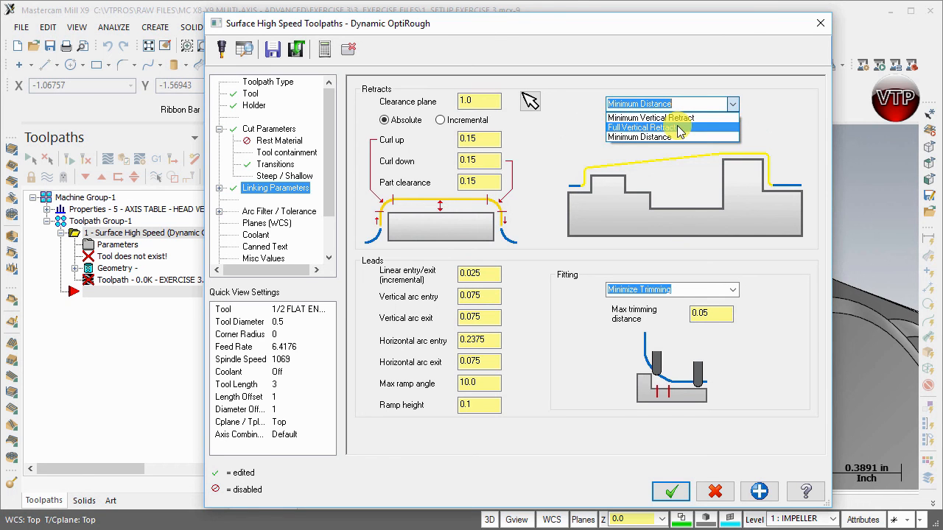
click(643, 127)
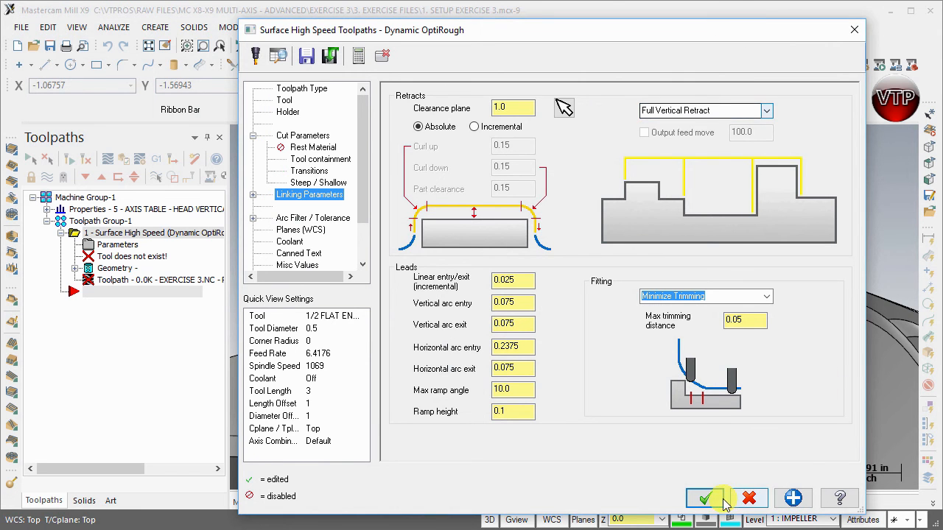
- Accept the OptiRough parameters, view the generated toolpath from above, and launch verification
click(707, 498)
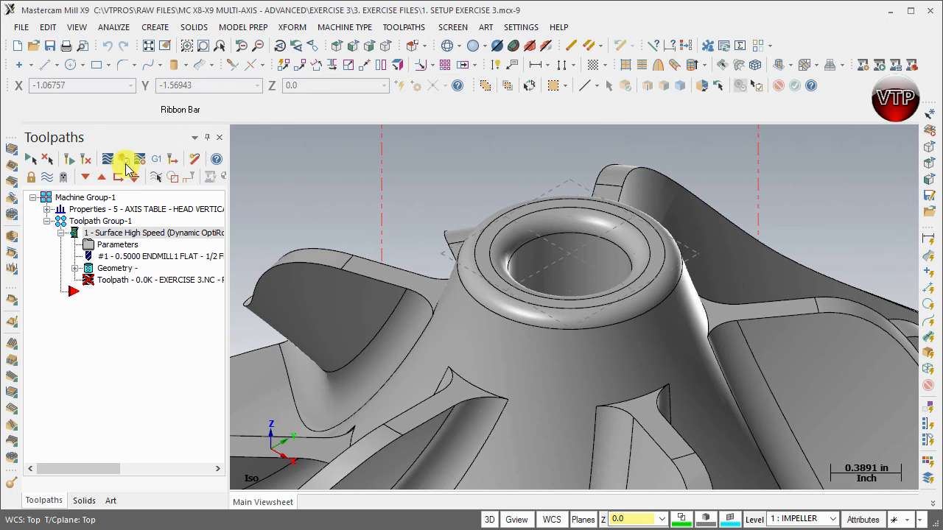
mouse_move(125, 167)
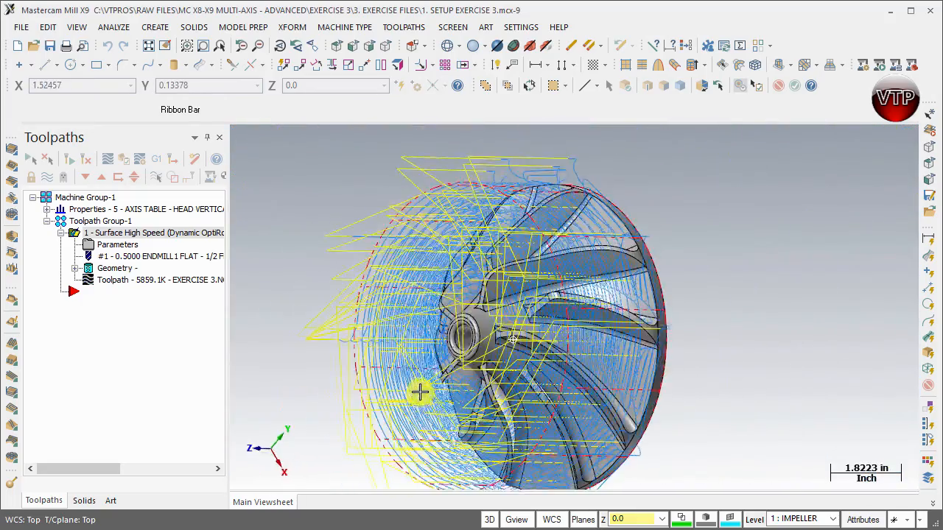
drag(419, 393, 446, 340)
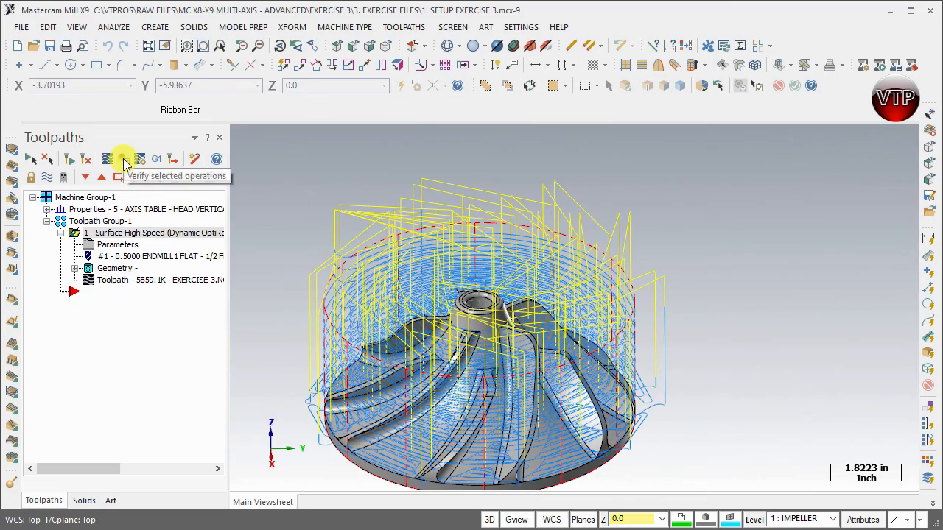
click(124, 160)
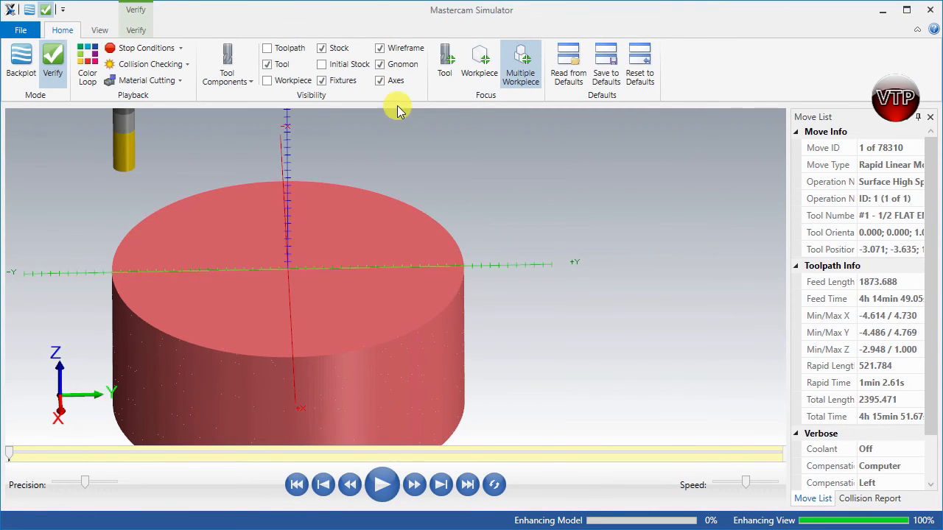
- Turn off the Gnomon and Axes overlays in the Simulator's Visibility group
click(385, 80)
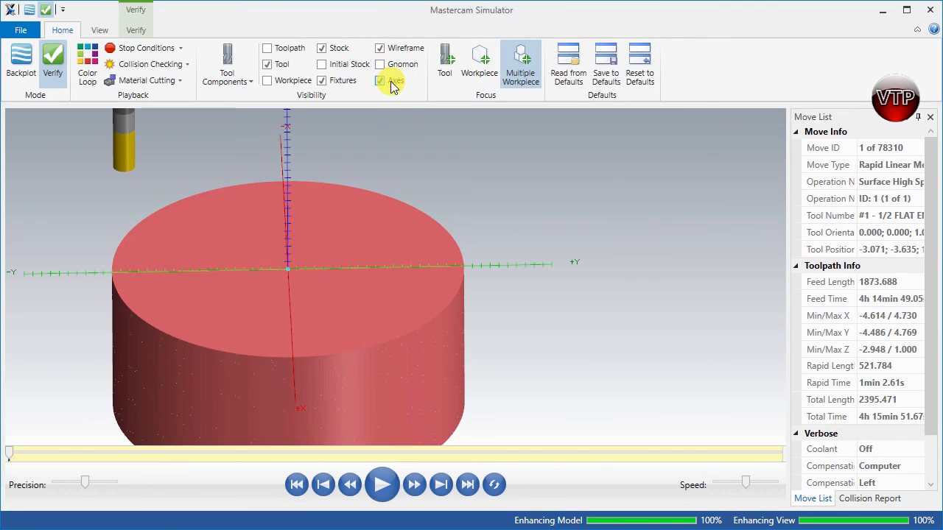
click(379, 81)
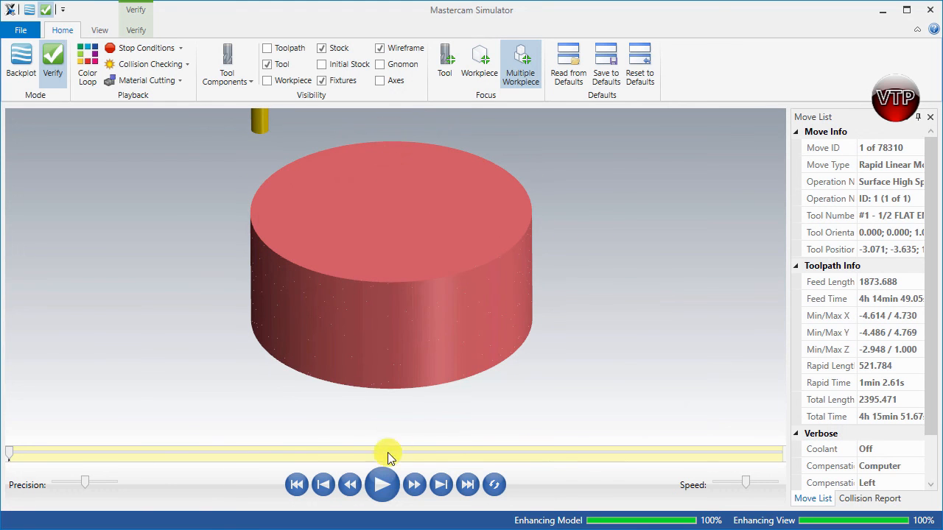
- Play the verification through to move 78310, then orbit the stock to inspect the stepped roughed blades
click(383, 484)
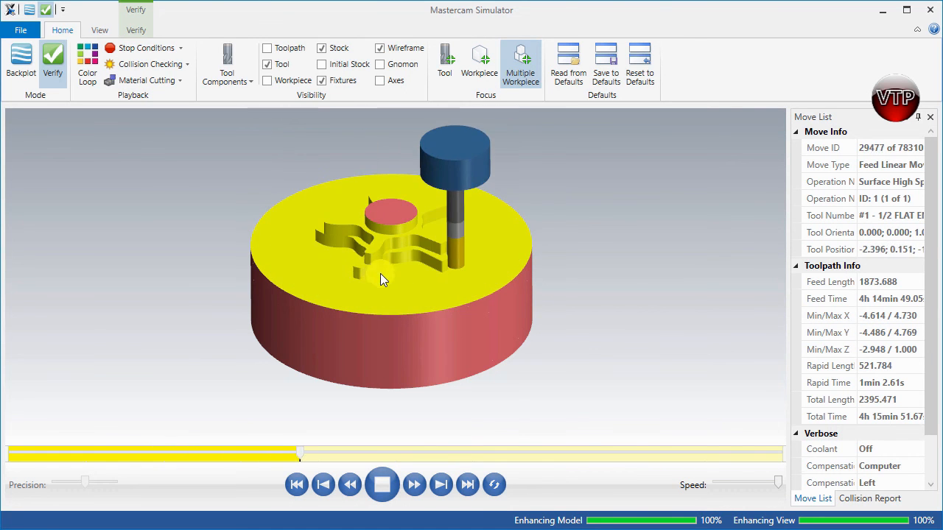
click(414, 485)
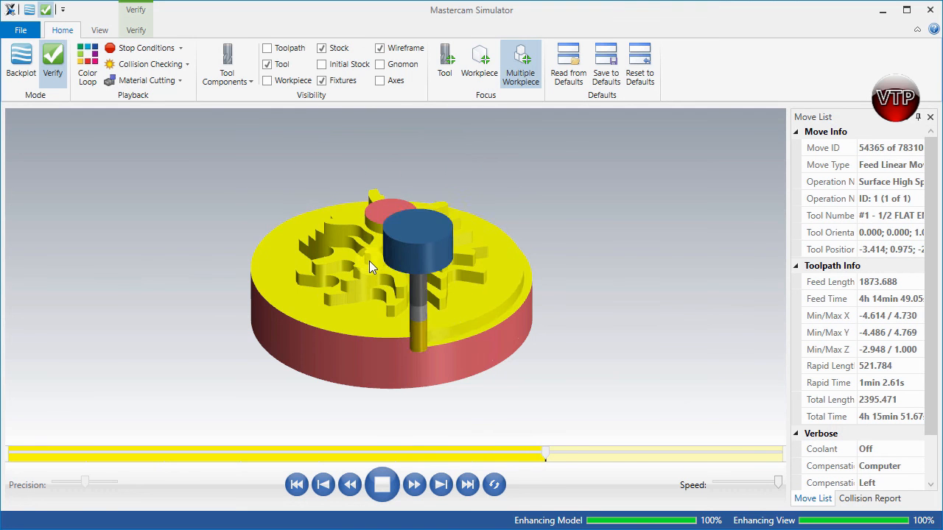
click(414, 484)
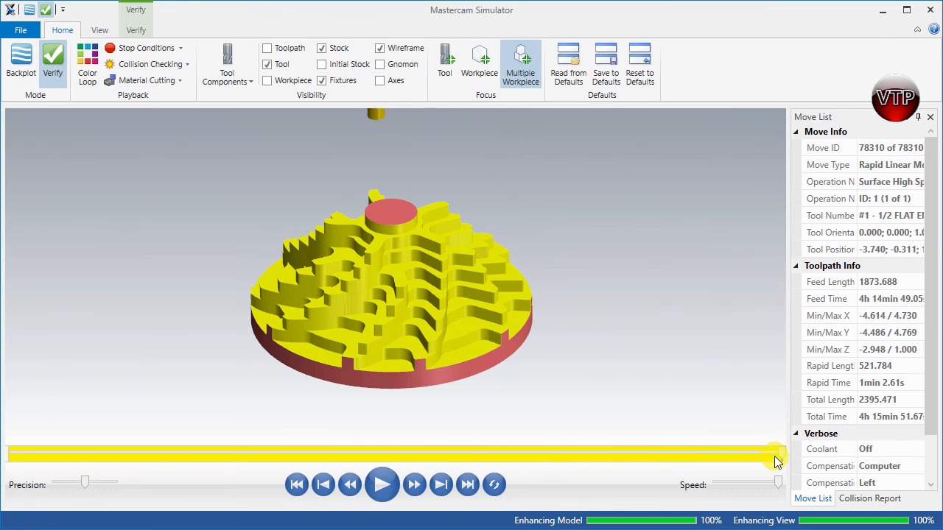
mouse_move(397, 391)
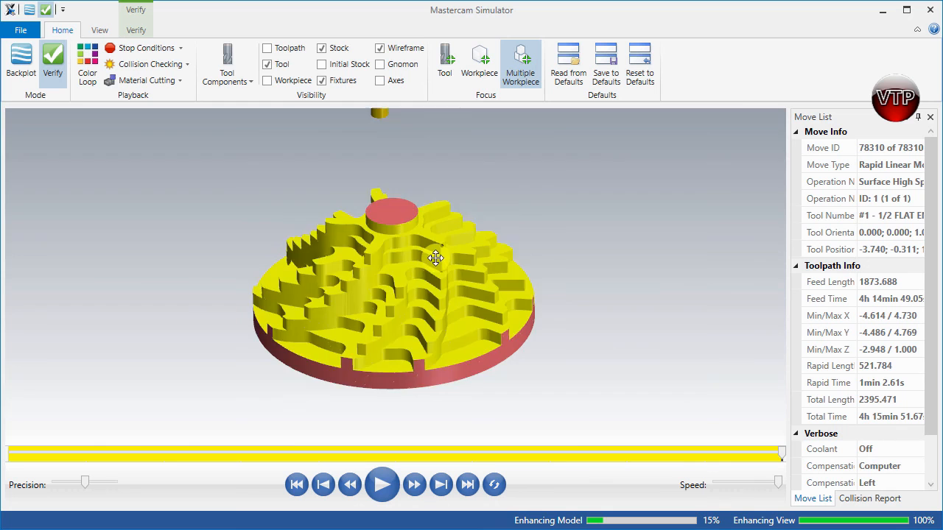
drag(435, 258, 463, 266)
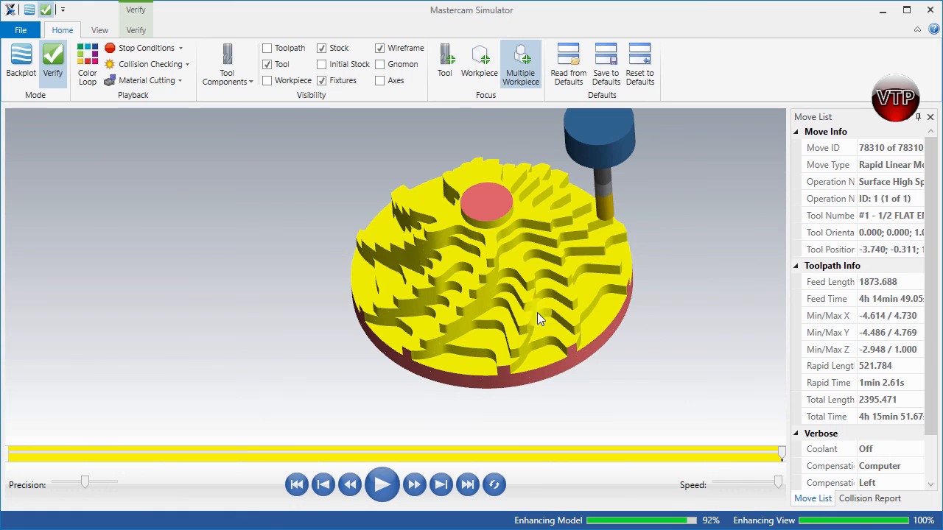
mouse_move(516, 350)
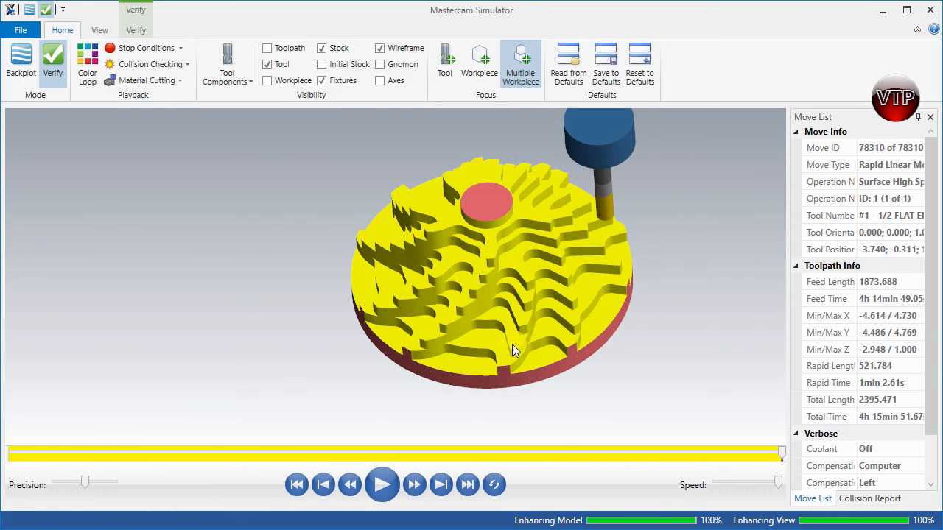
mouse_move(705, 408)
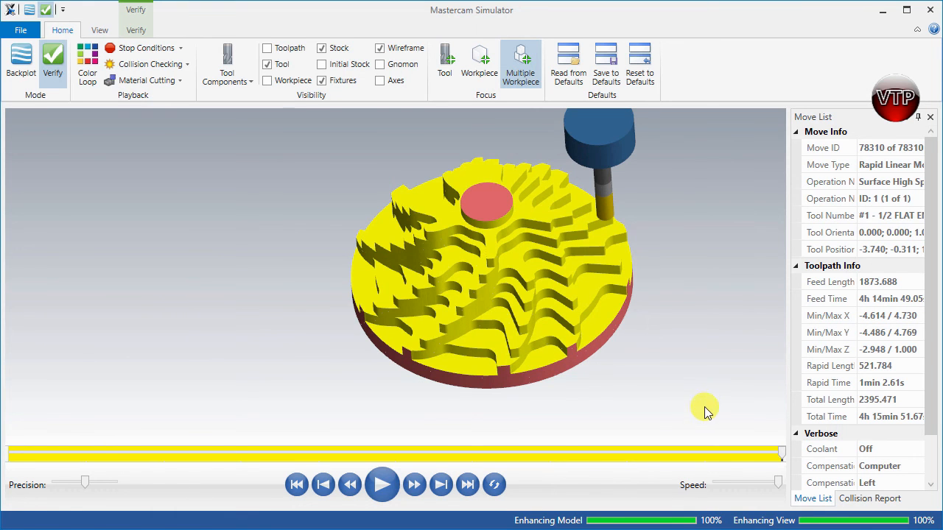